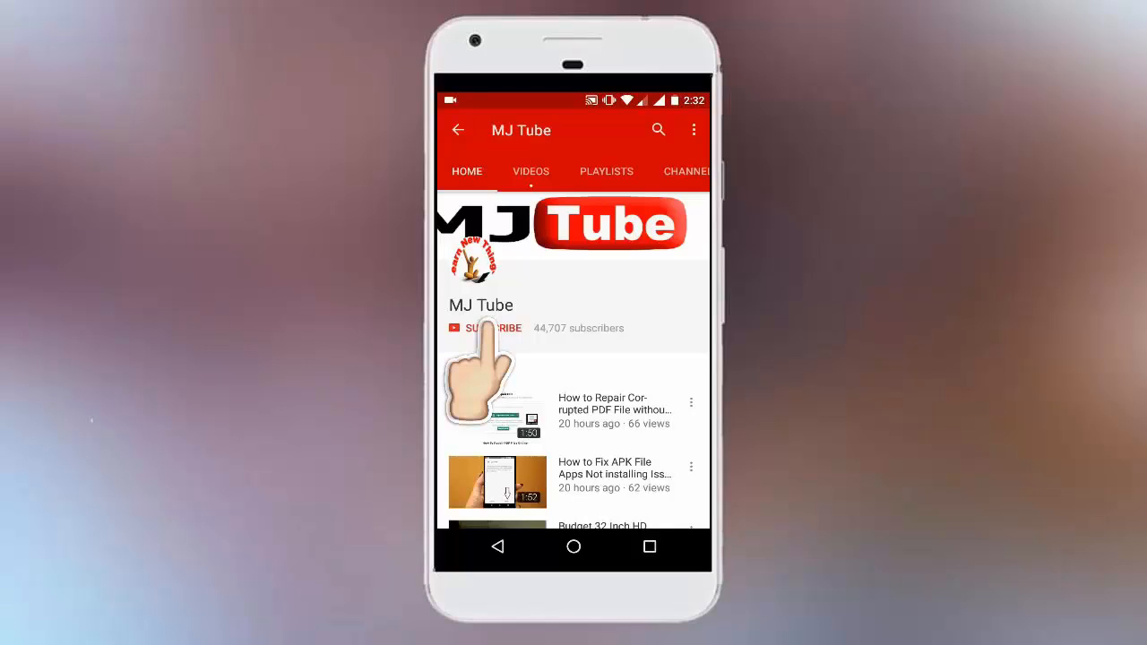
- Find Power Options via Start search and go to the Balanced plan's settings
click(484, 328)
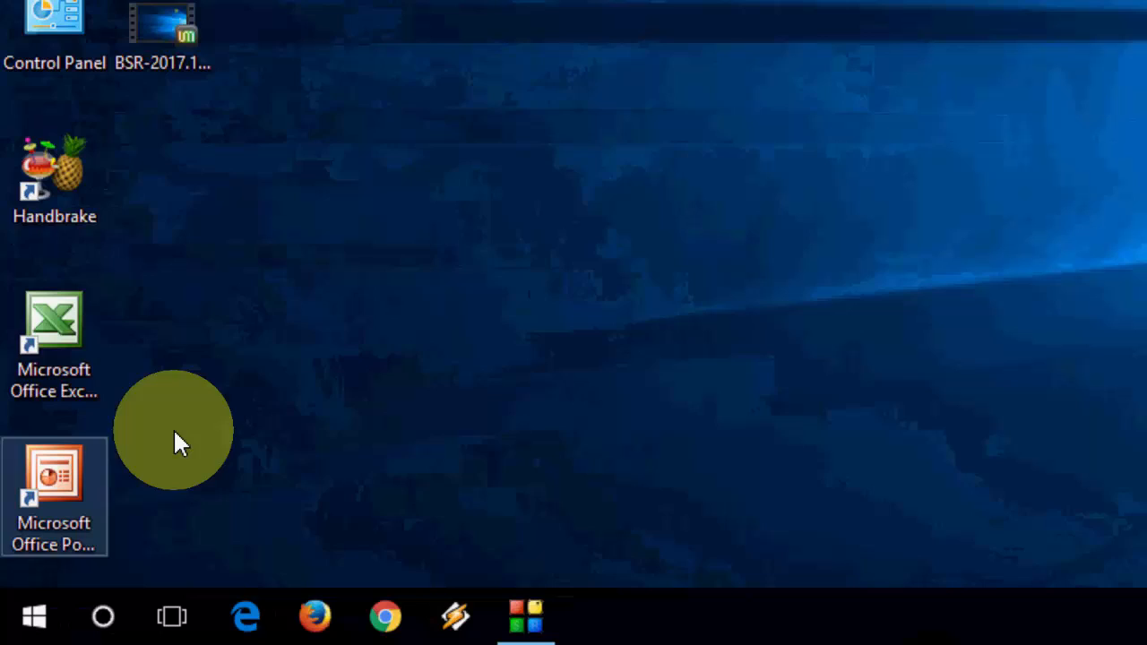
text(power)
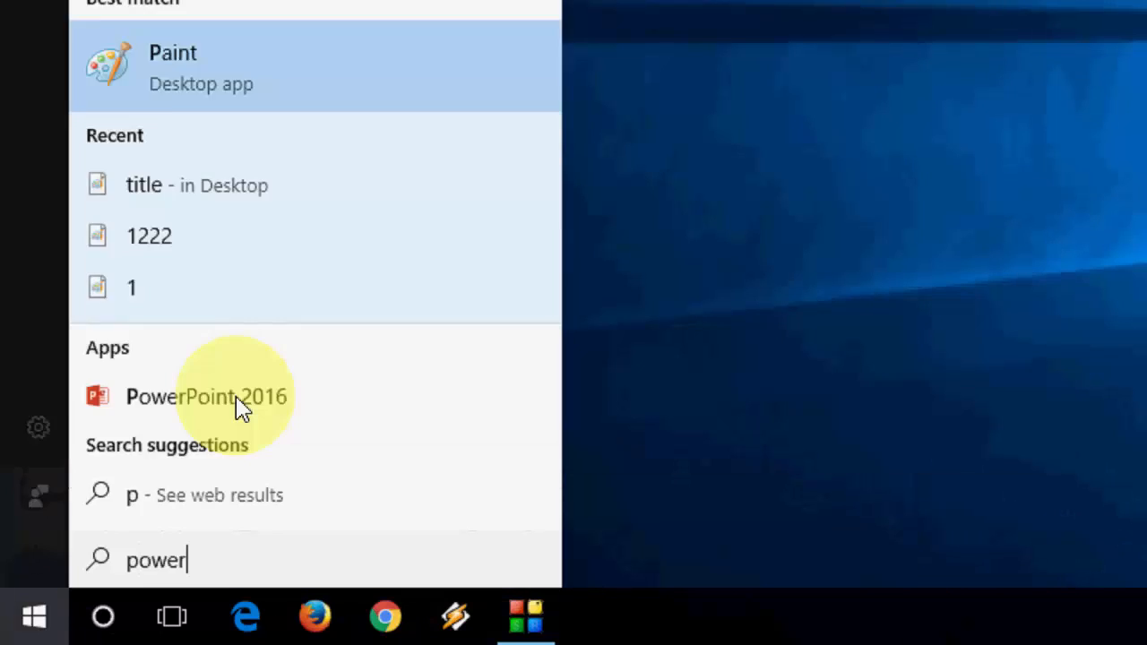
text(options)
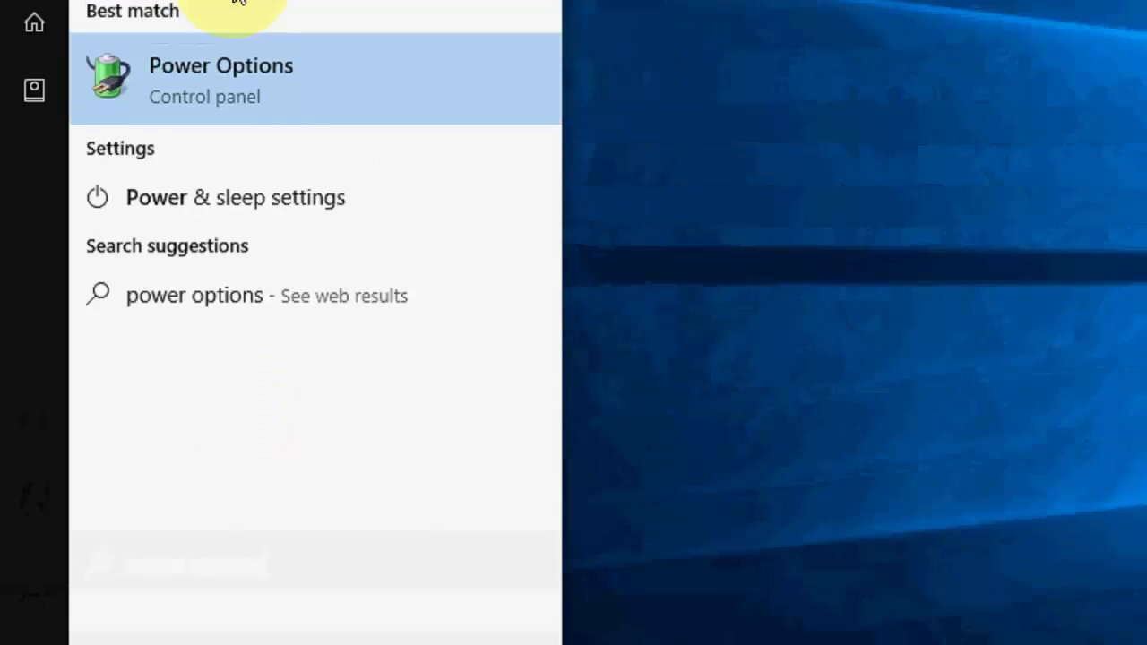
click(220, 81)
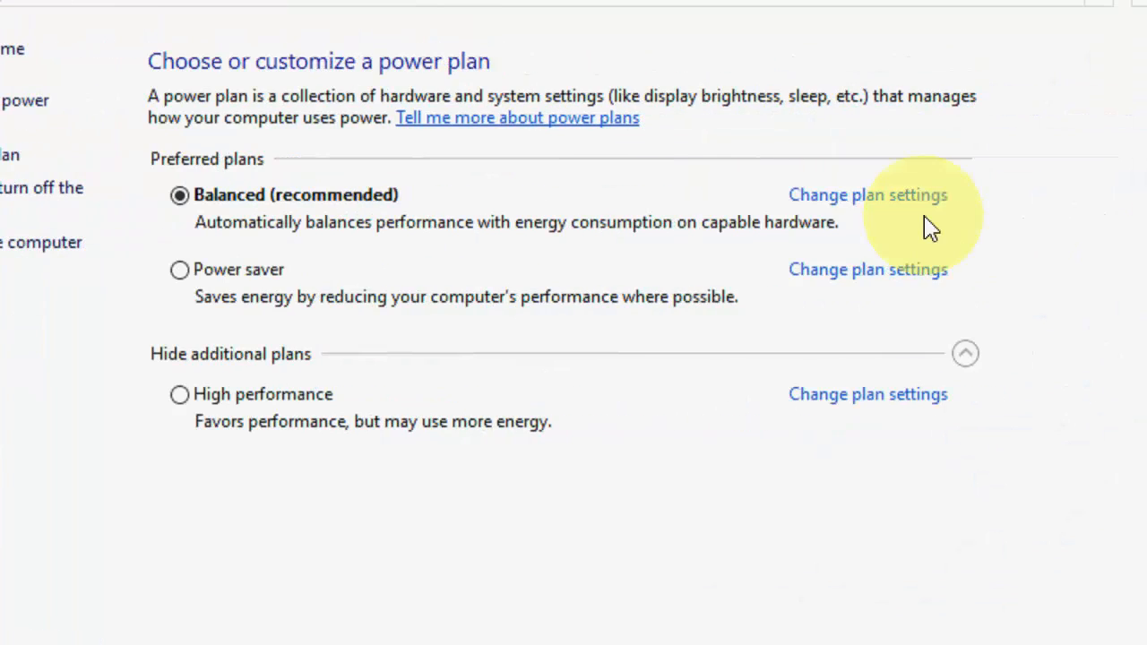
click(867, 193)
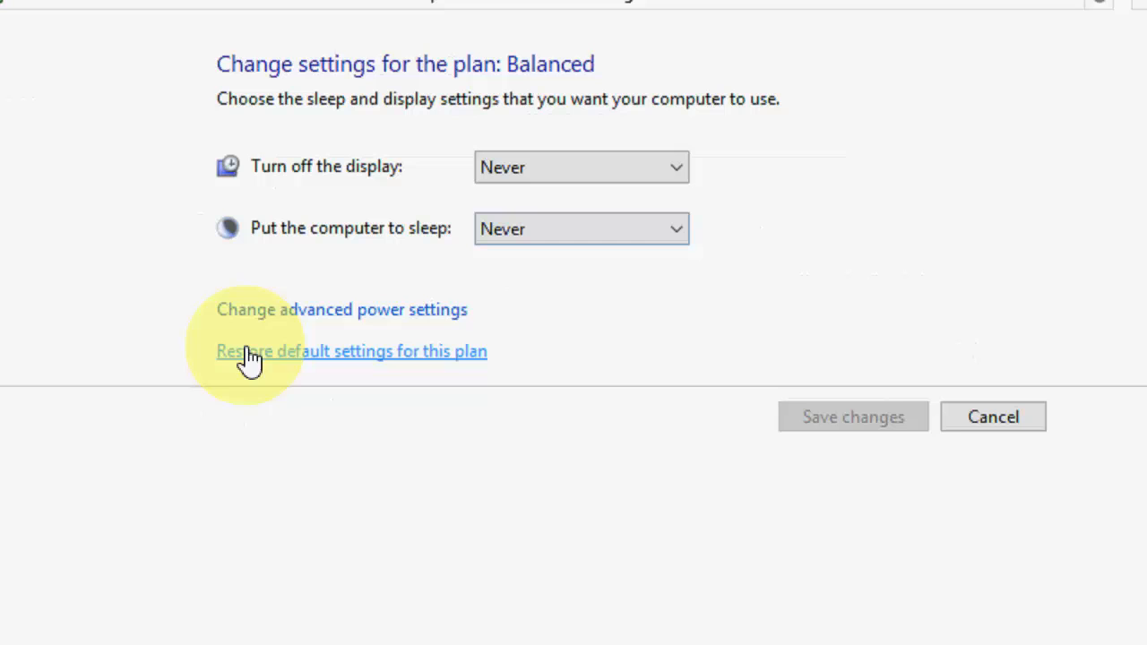
mouse_move(313, 321)
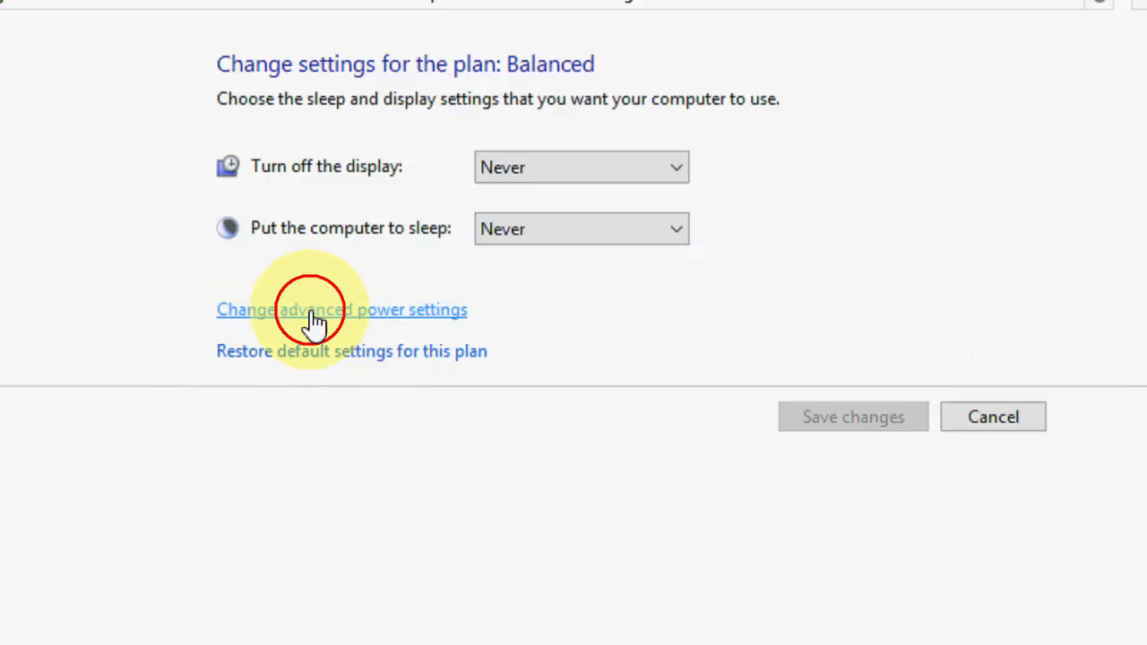
- In advanced settings, expand Sleep to review Sleep after Never and Allow hybrid sleep Off
click(341, 309)
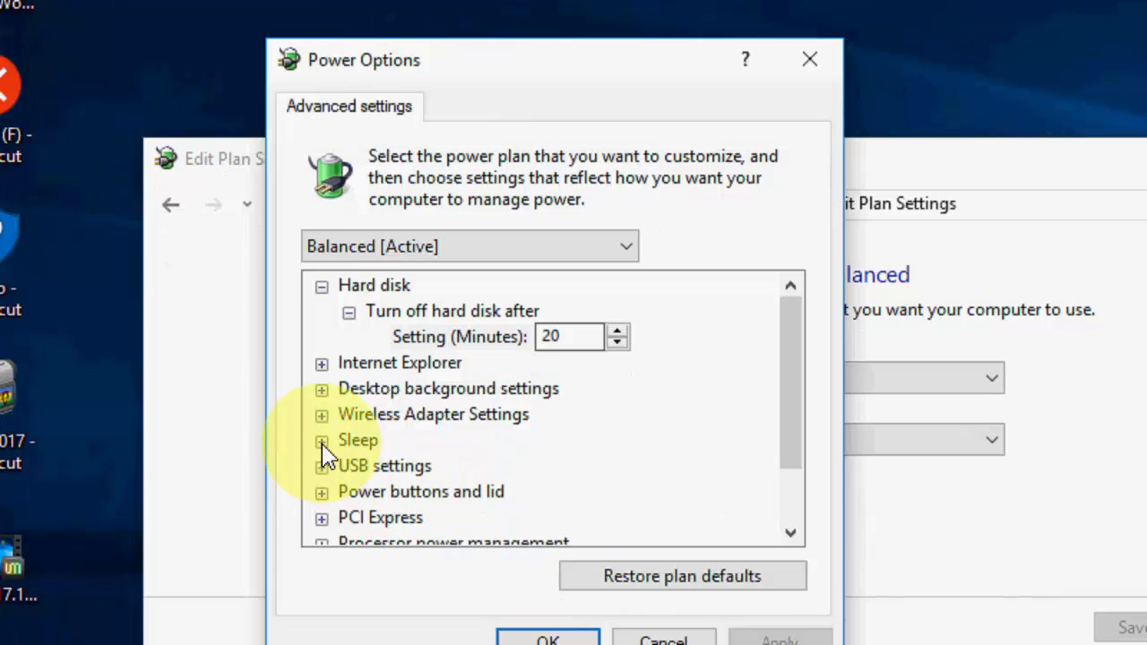
click(321, 441)
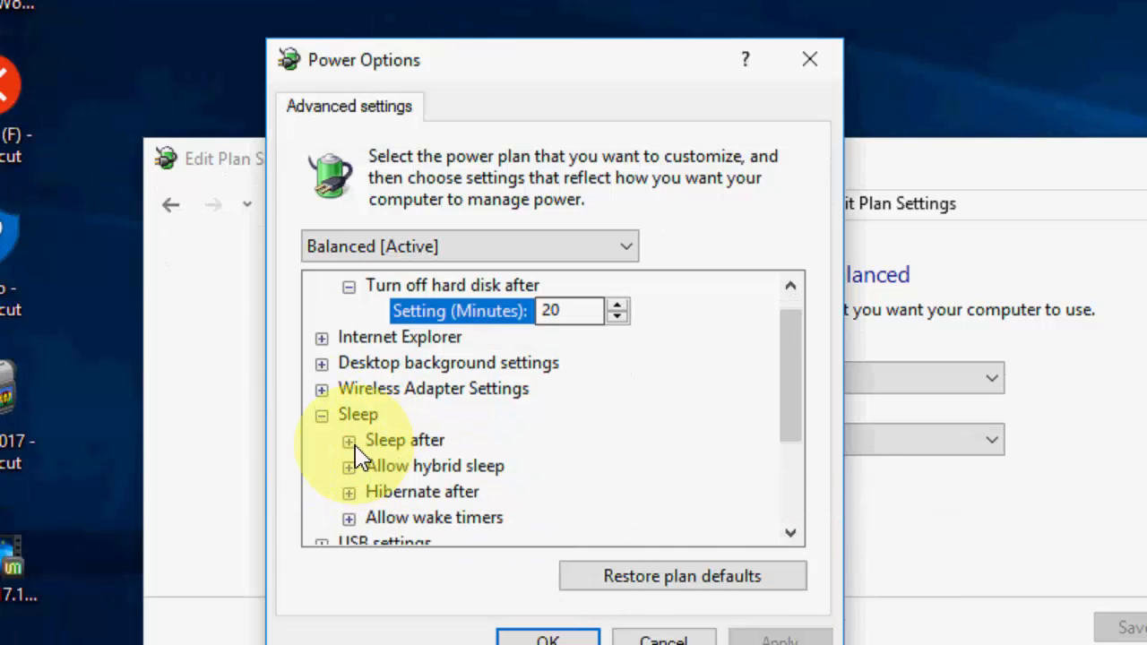
click(347, 441)
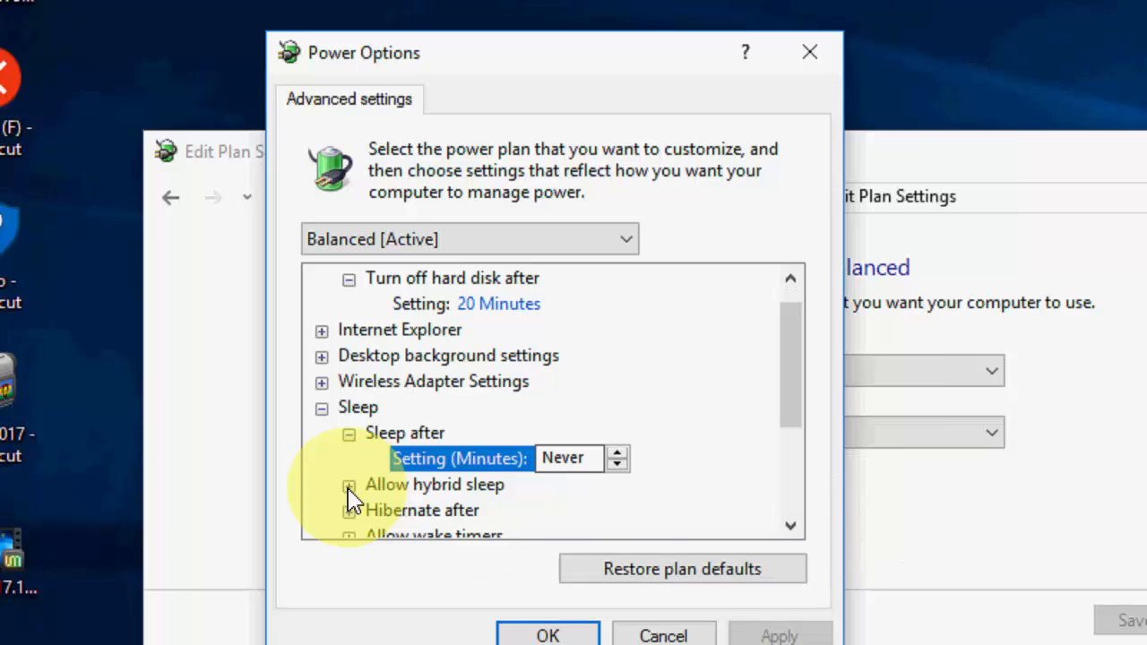
click(347, 484)
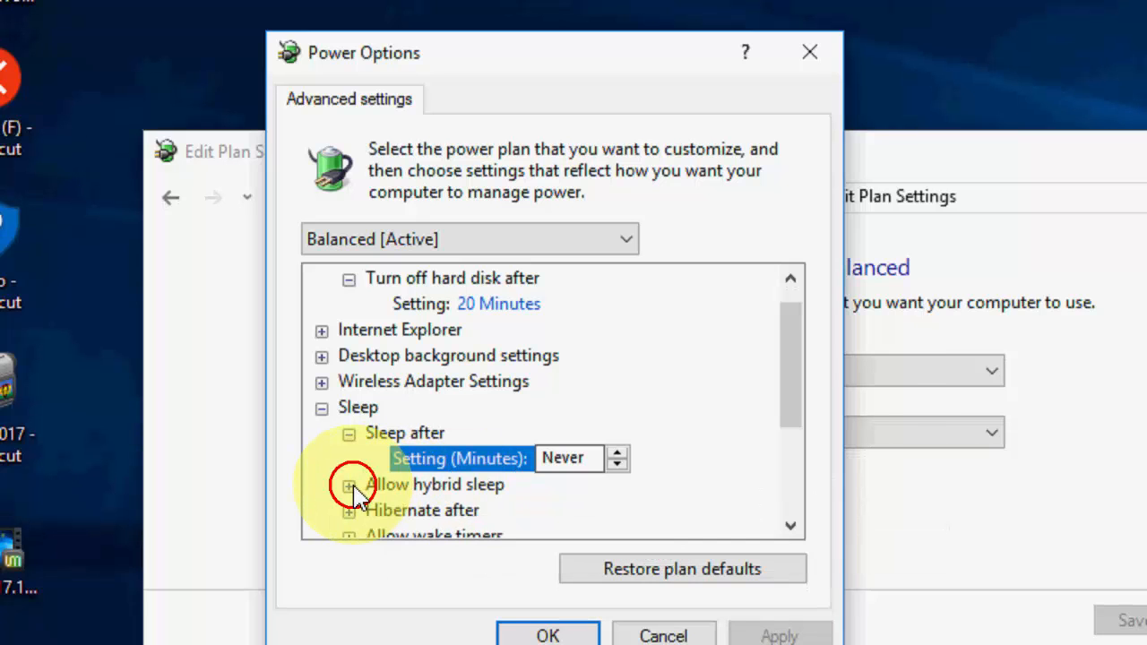
click(348, 484)
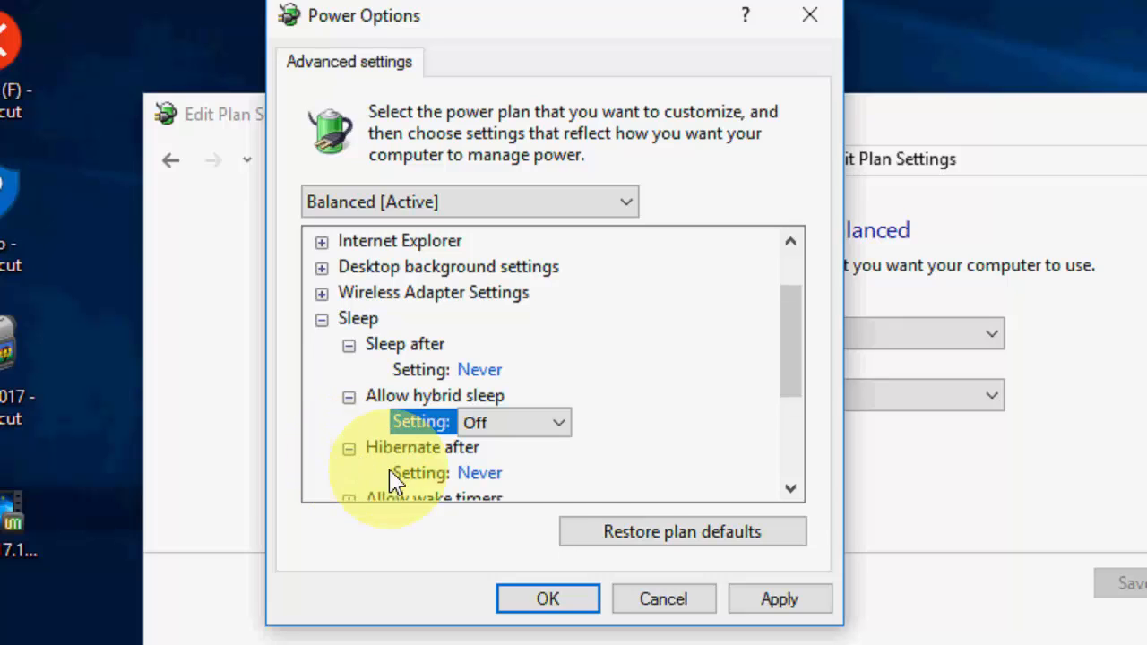
mouse_move(466, 484)
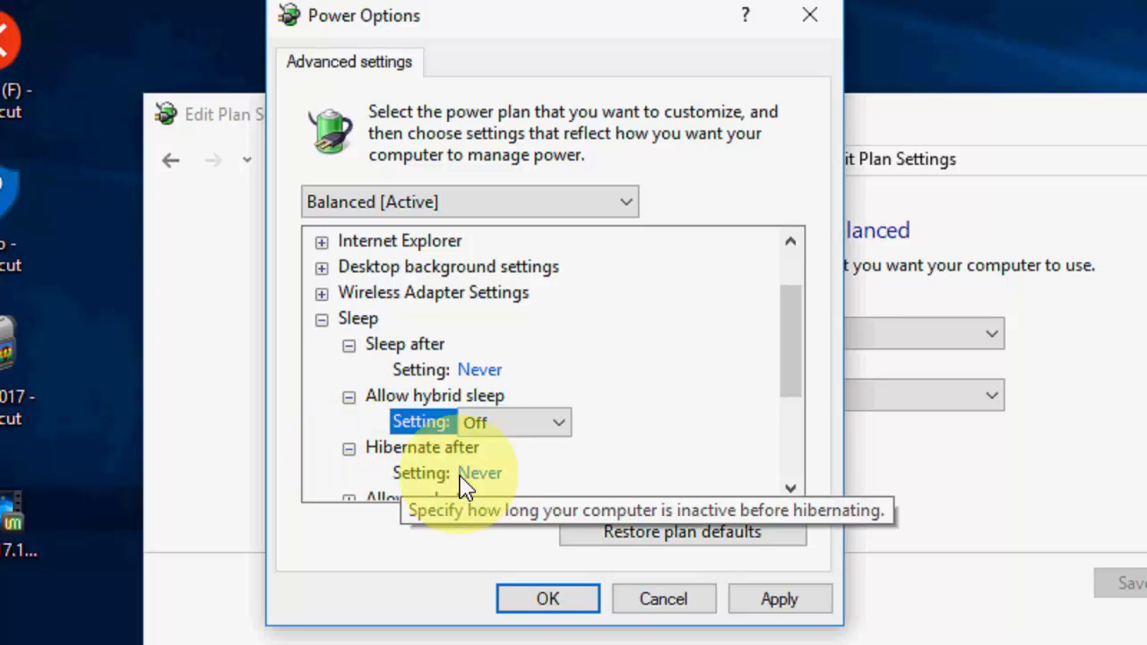
mouse_move(787, 493)
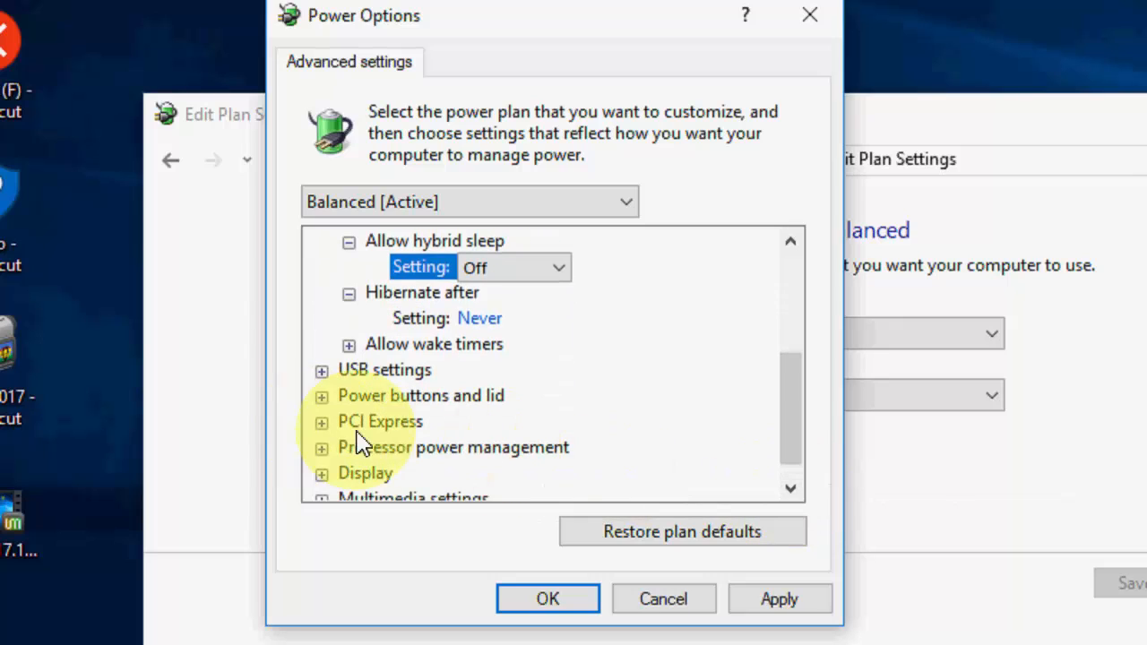
- Set PCI Express Link State Power Management to Off instead of Moderate power savings
click(321, 421)
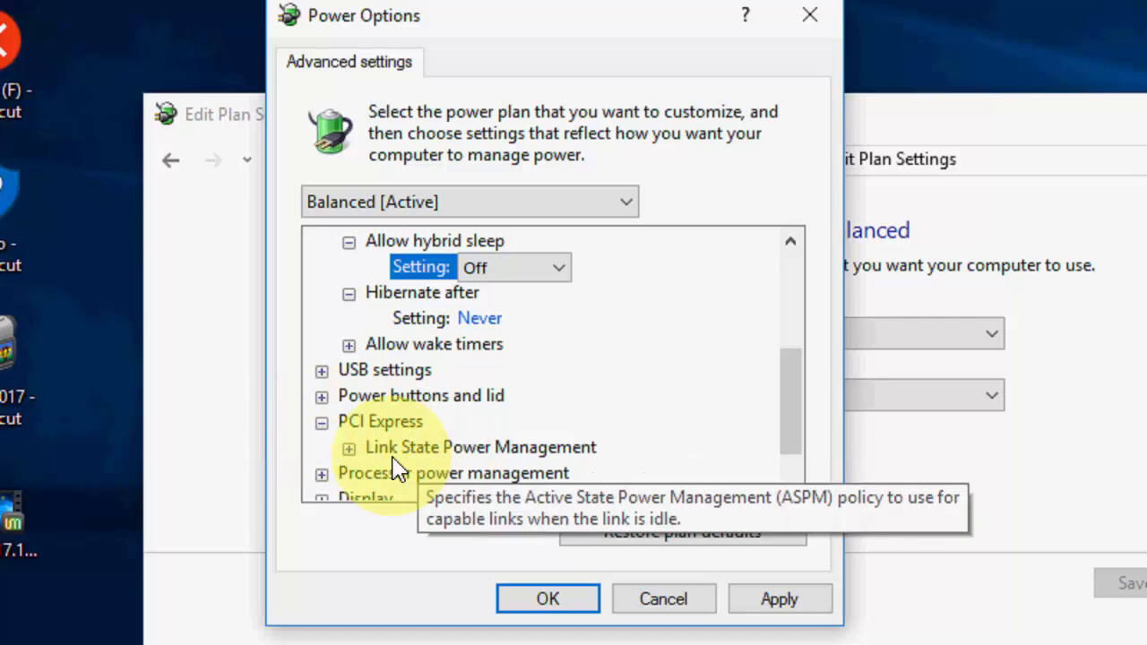
mouse_move(511, 462)
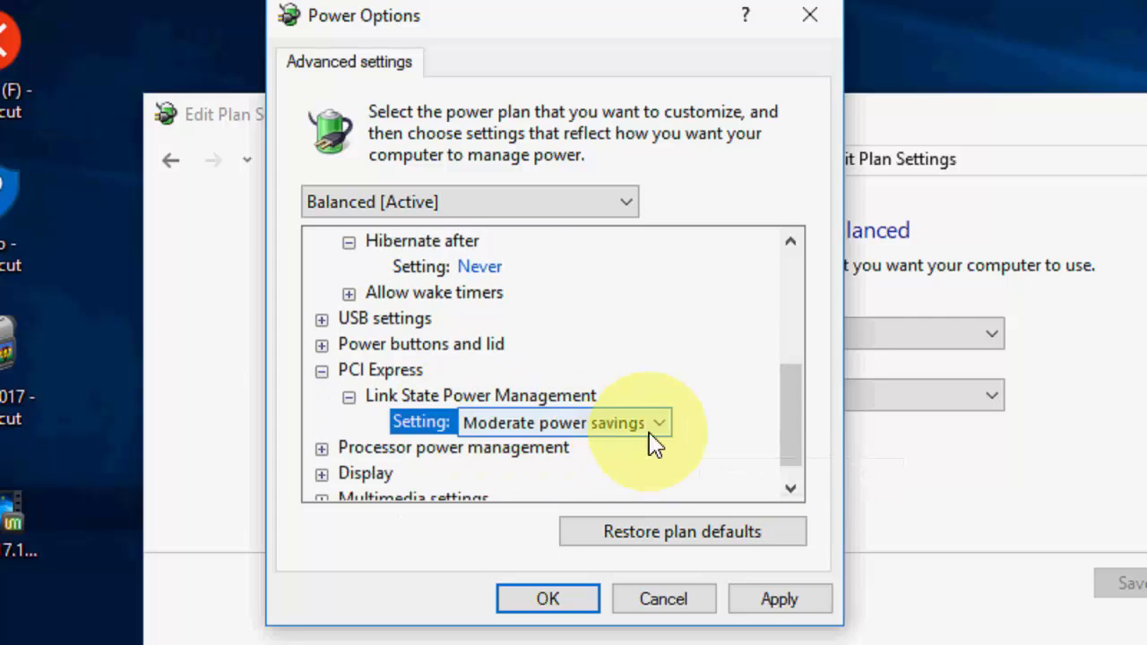
click(562, 423)
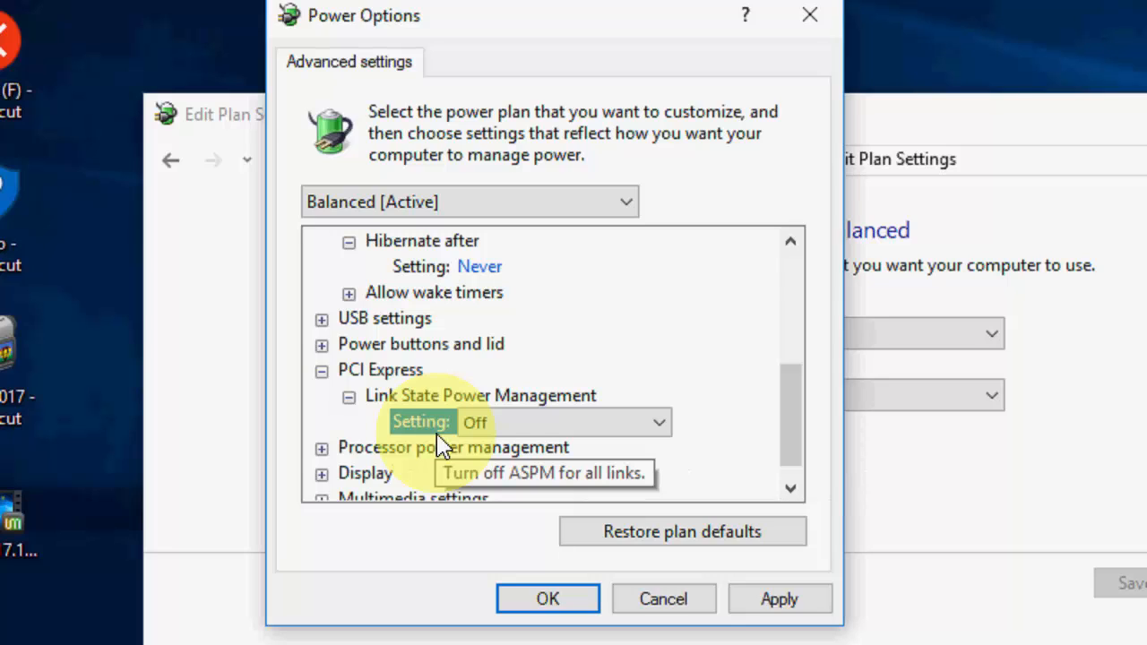
mouse_move(439, 445)
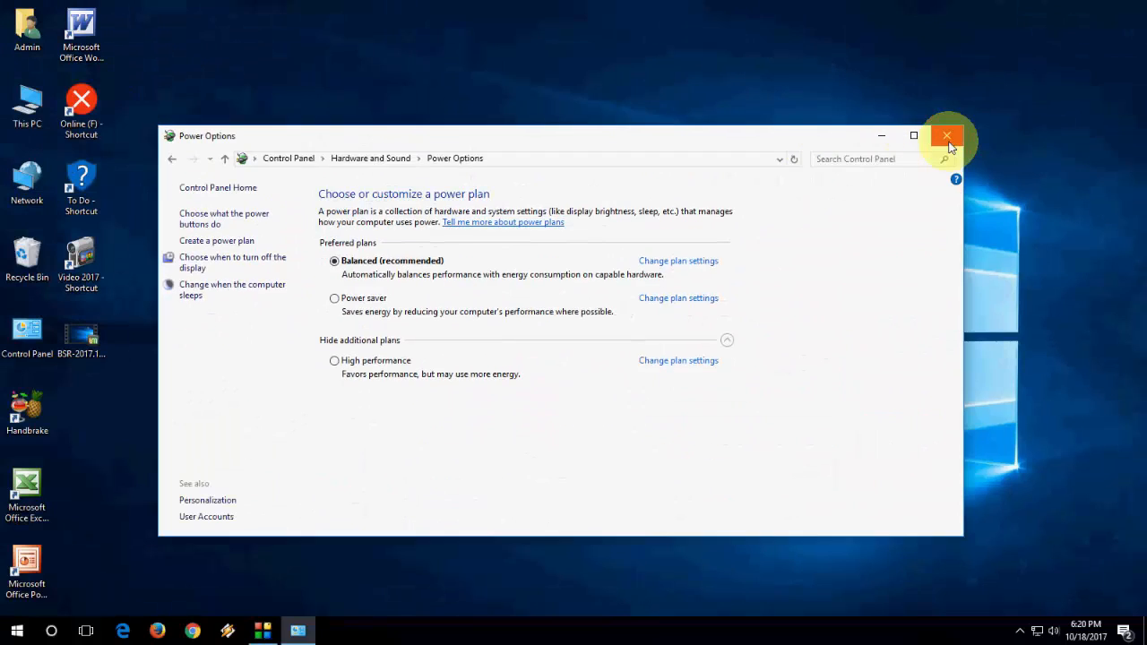
- Close Power Options and launch an administrator Command Prompt from the Start button menu
click(946, 136)
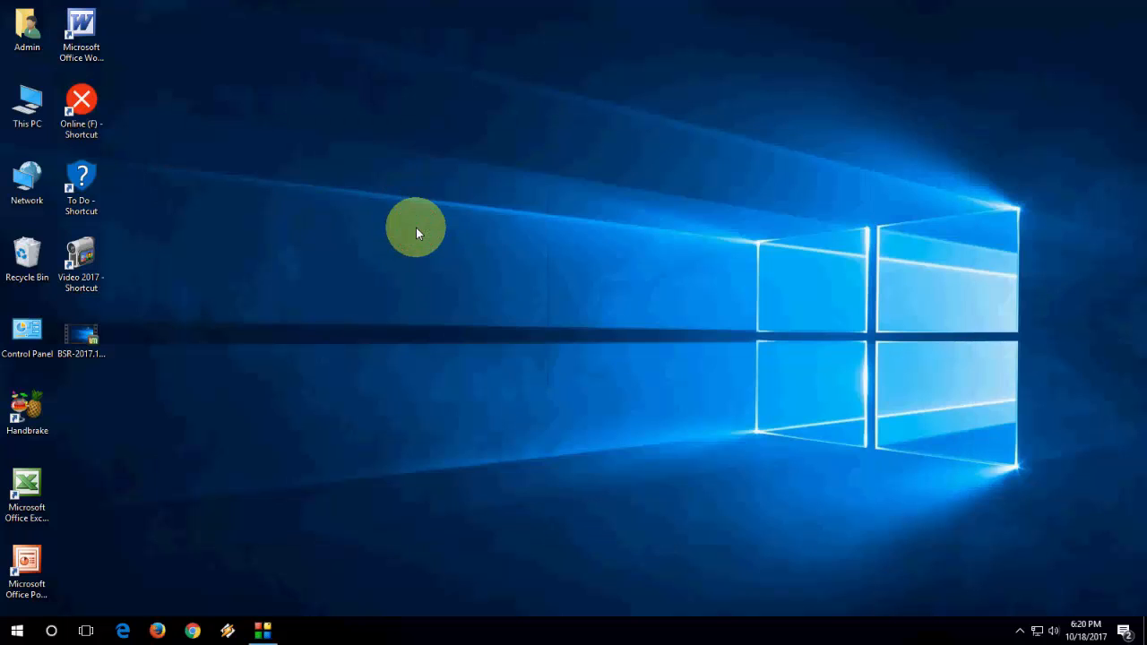
mouse_move(159, 524)
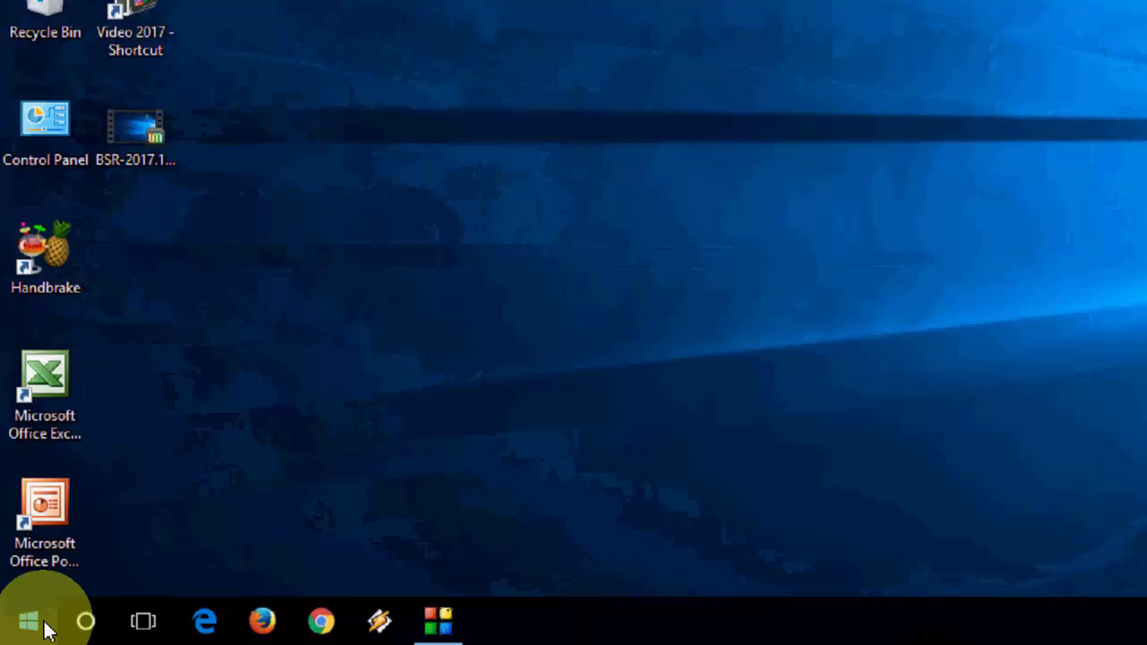
right_click(29, 620)
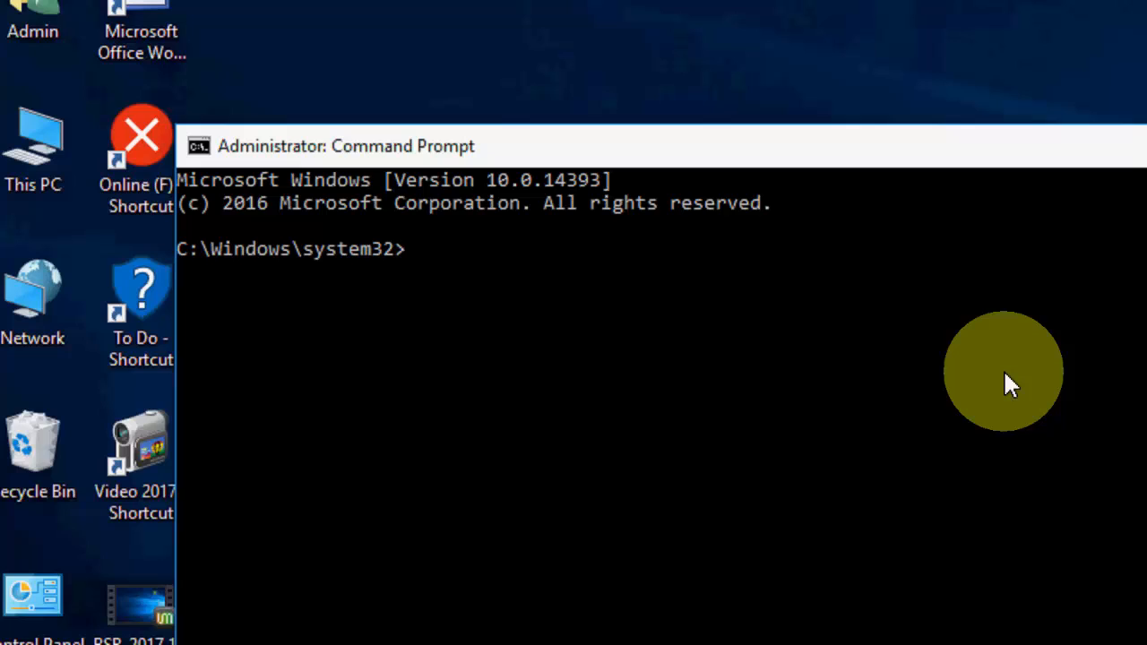
- Enter powercfg -h off at the admin prompt to turn hibernation off
text(powerc)
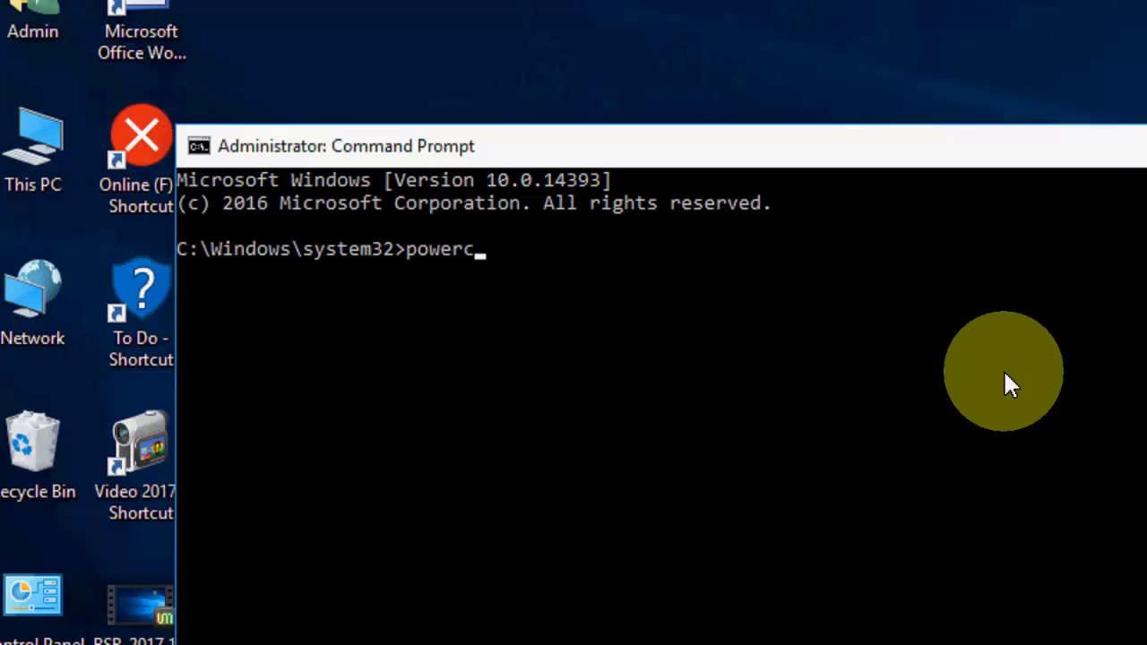
text(fg)
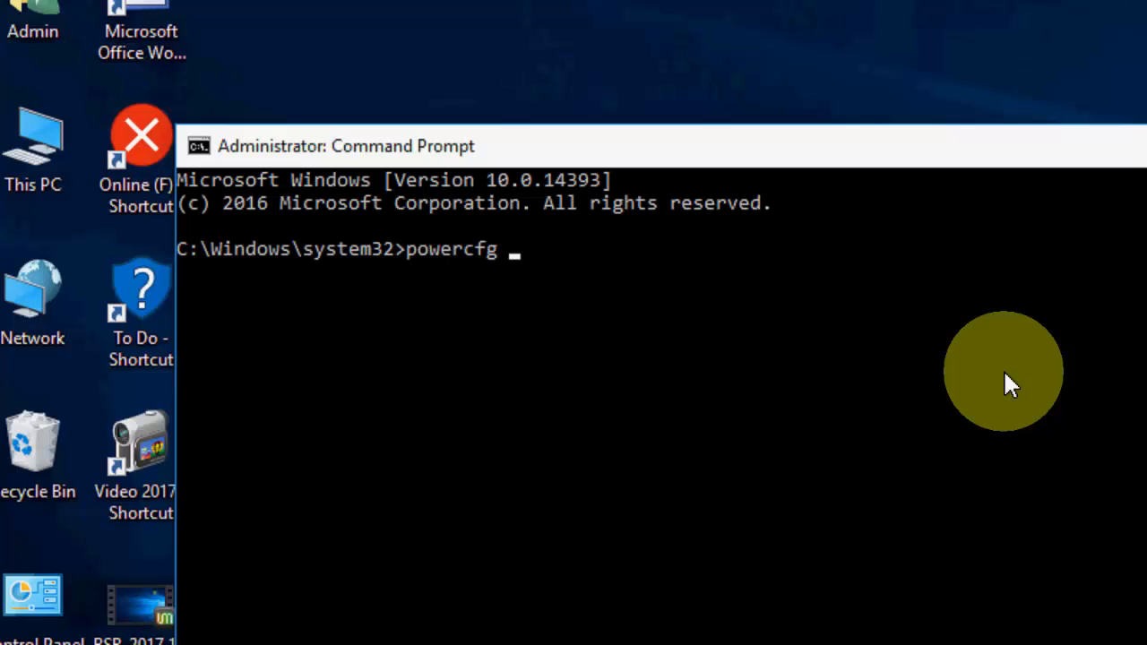
text(-h)
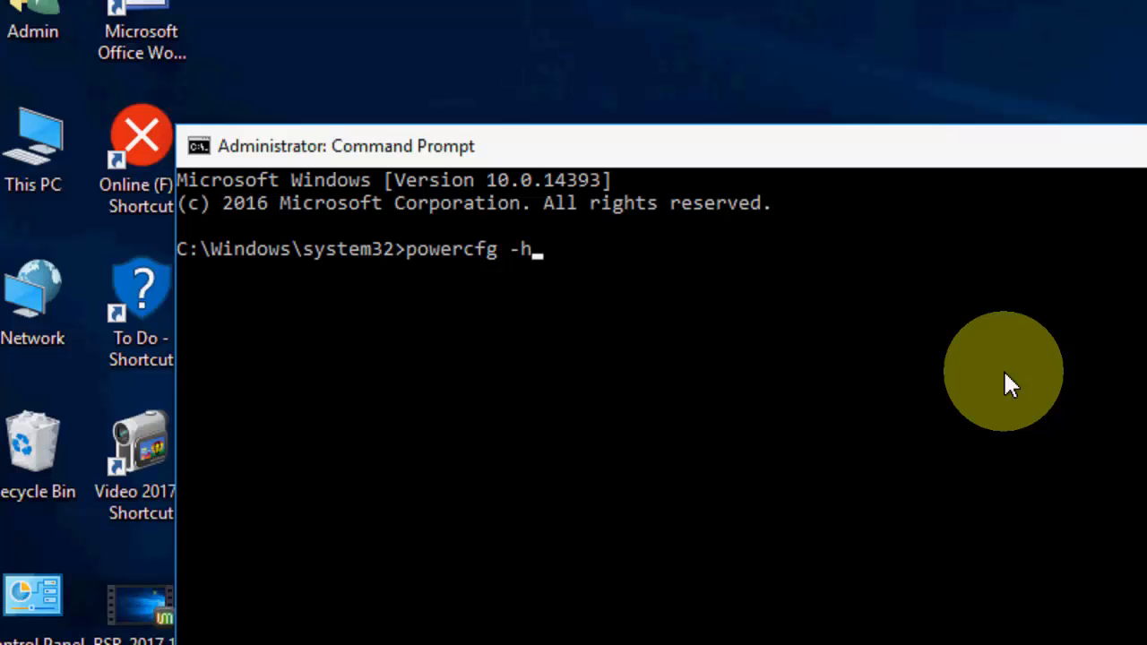
text(off)
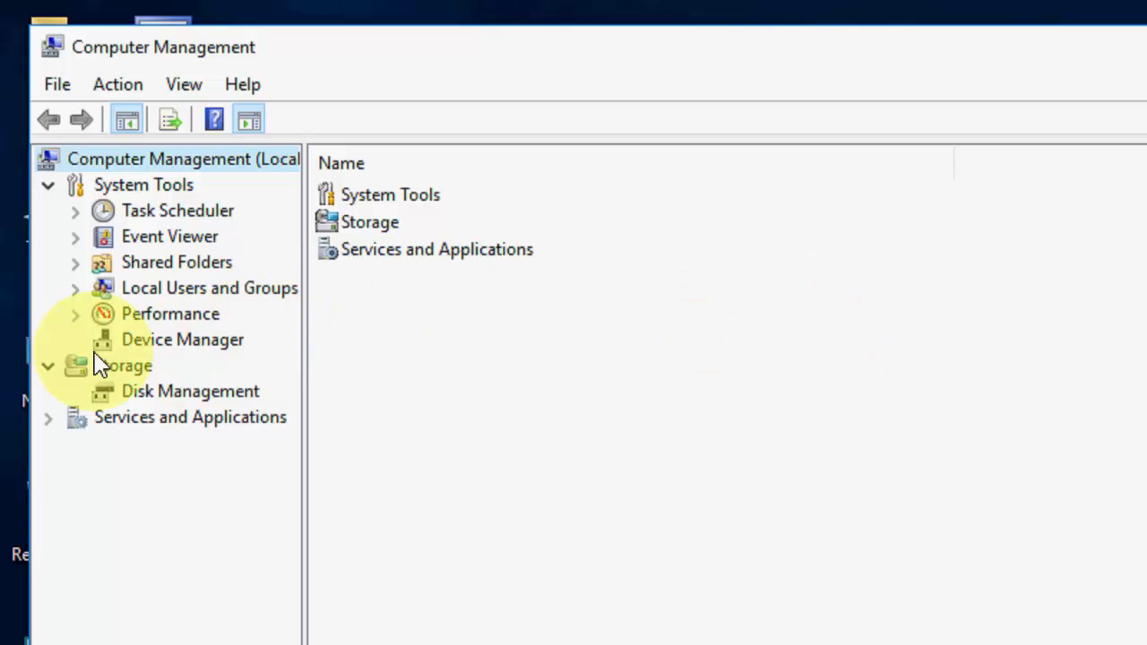
- In Device Manager, allow the HID Keyboard Device to wake the computer under Power Management
click(182, 339)
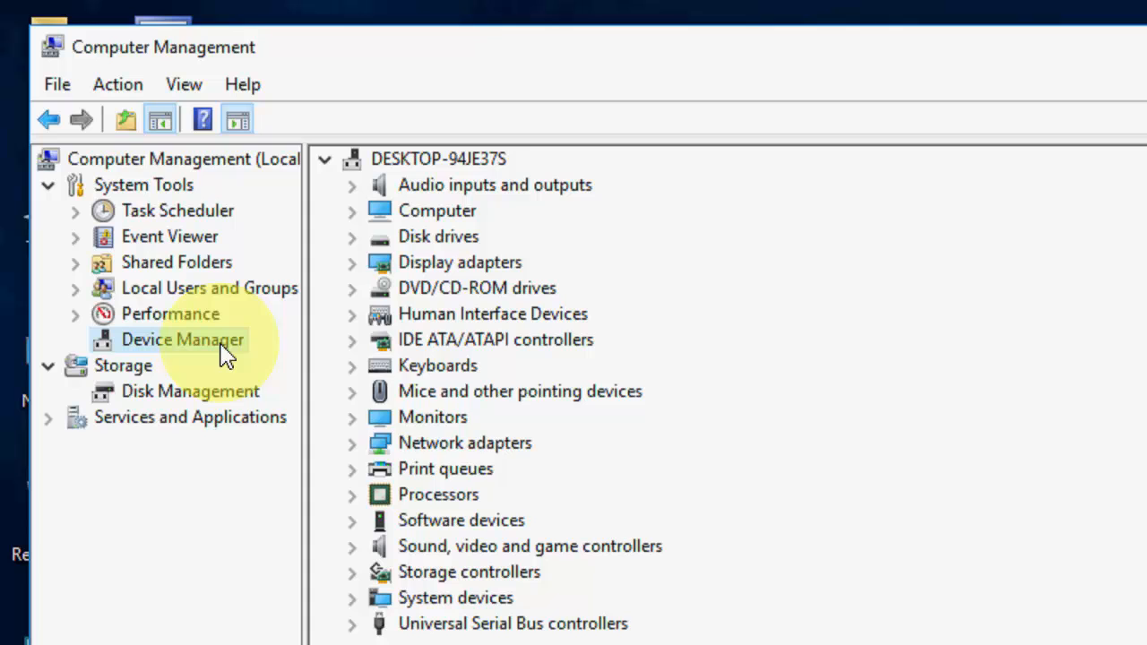
click(351, 366)
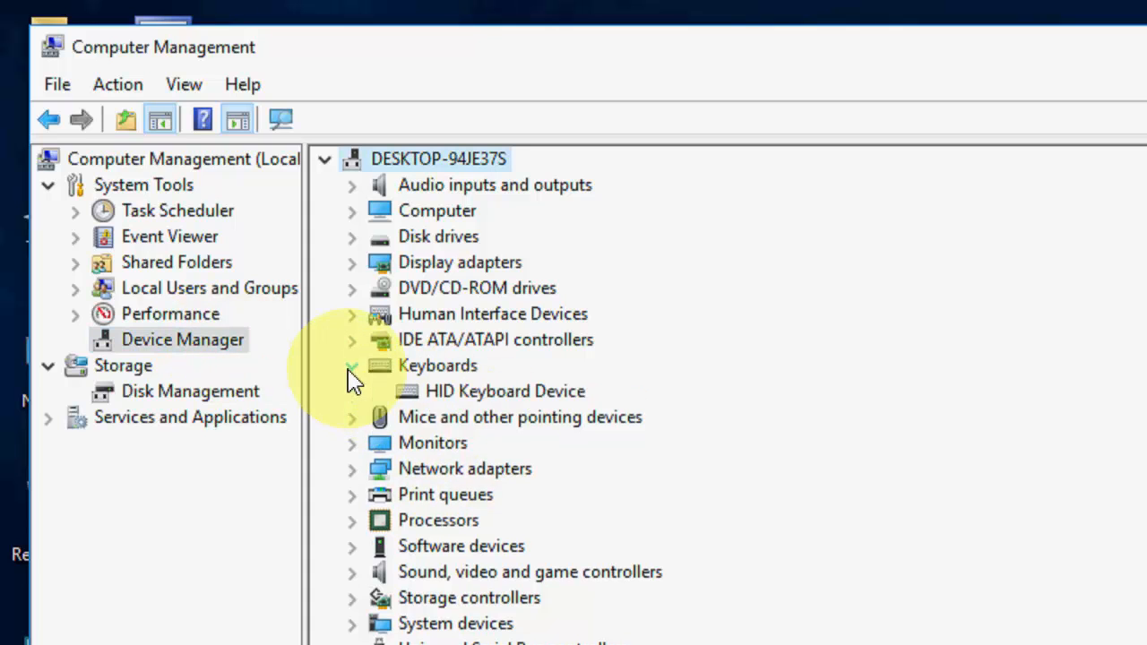
right_click(506, 391)
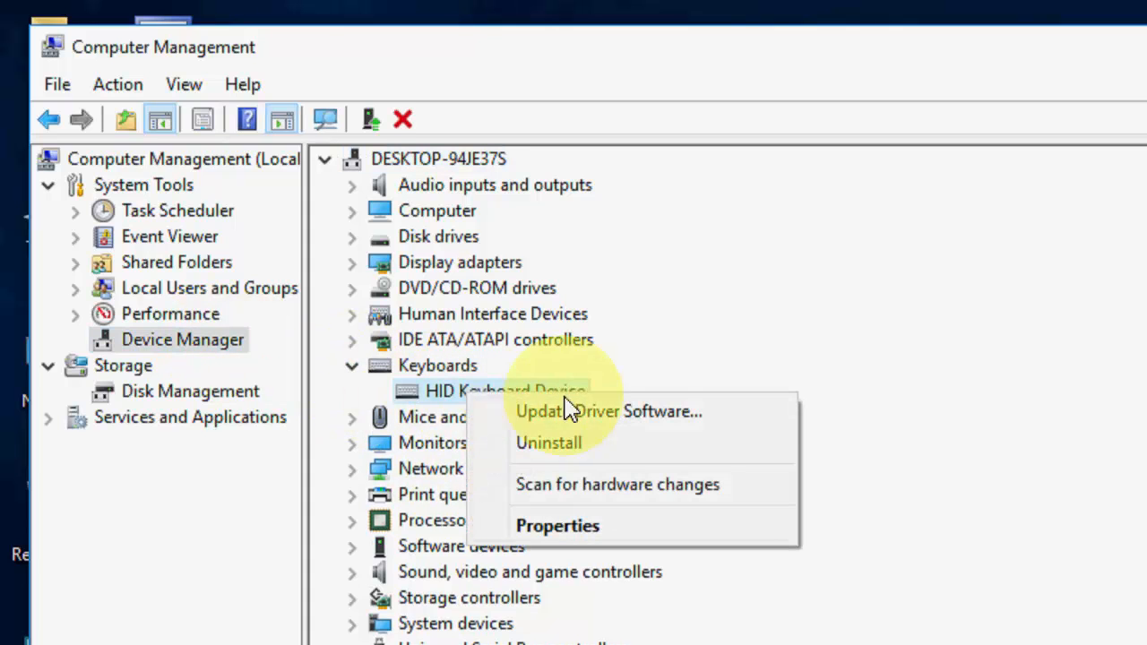
click(557, 526)
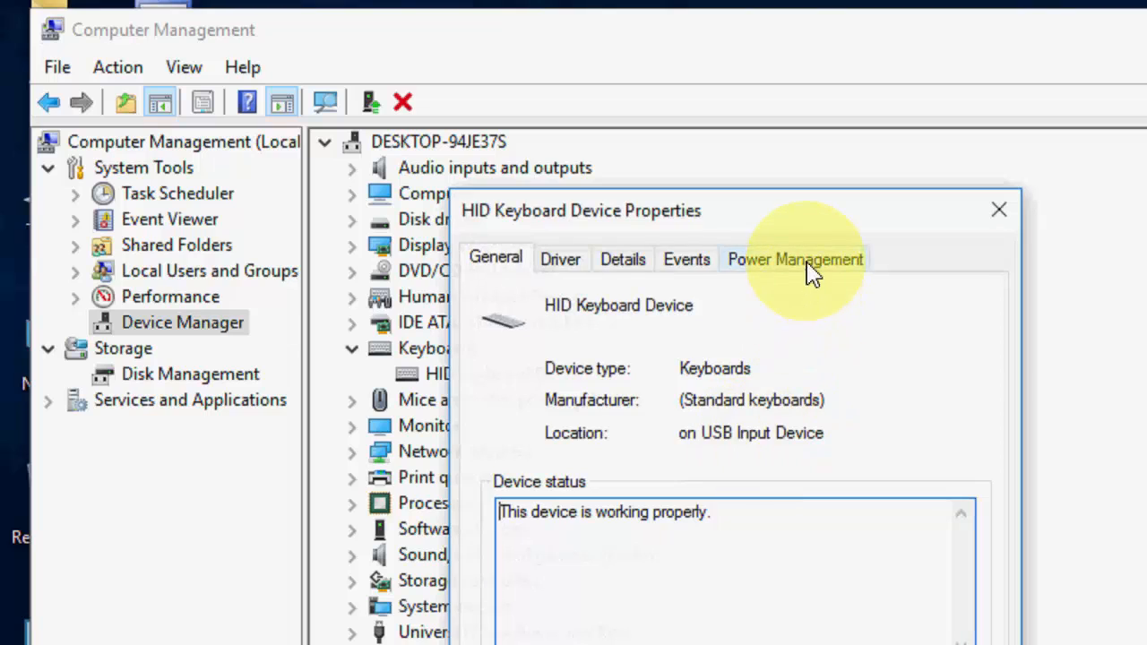
click(796, 258)
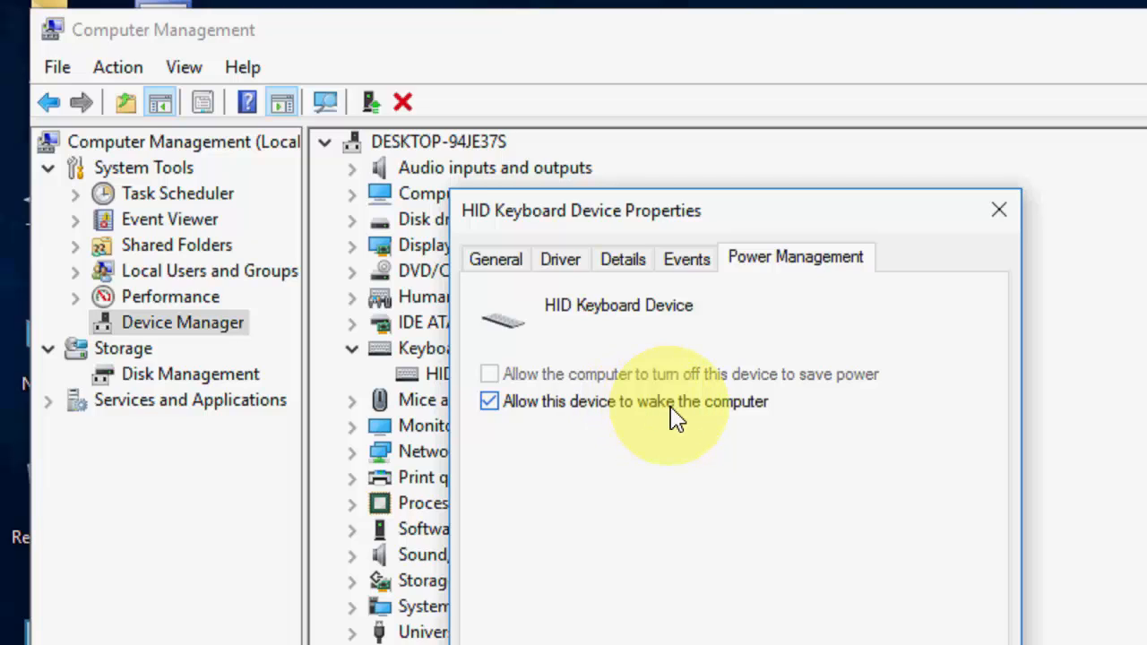
click(488, 402)
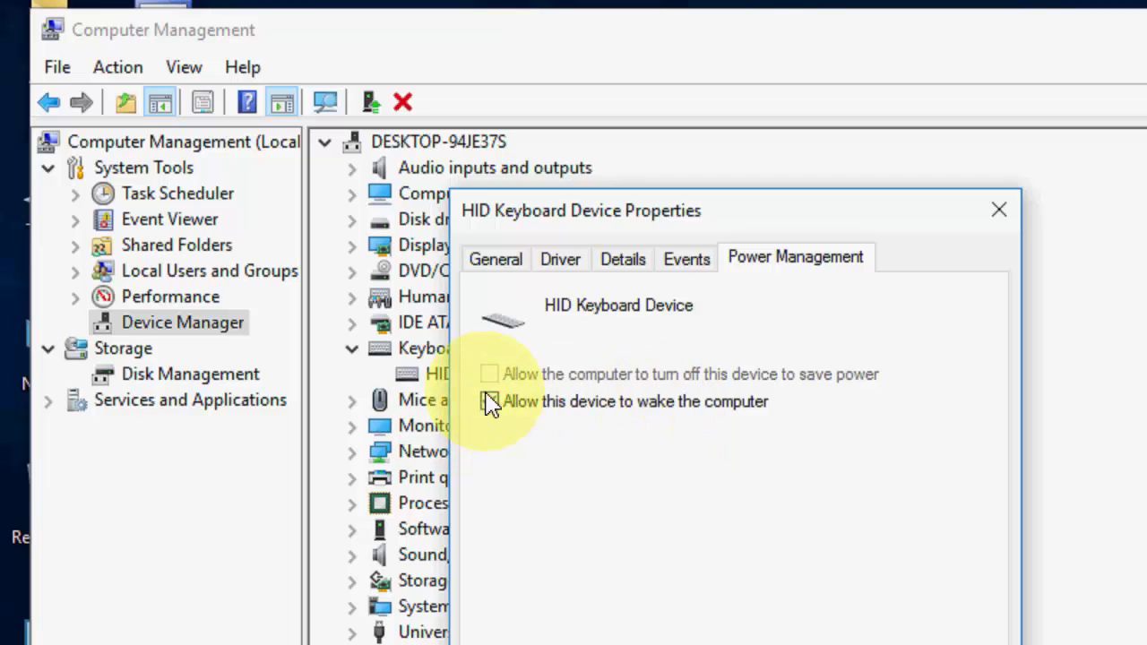
click(489, 401)
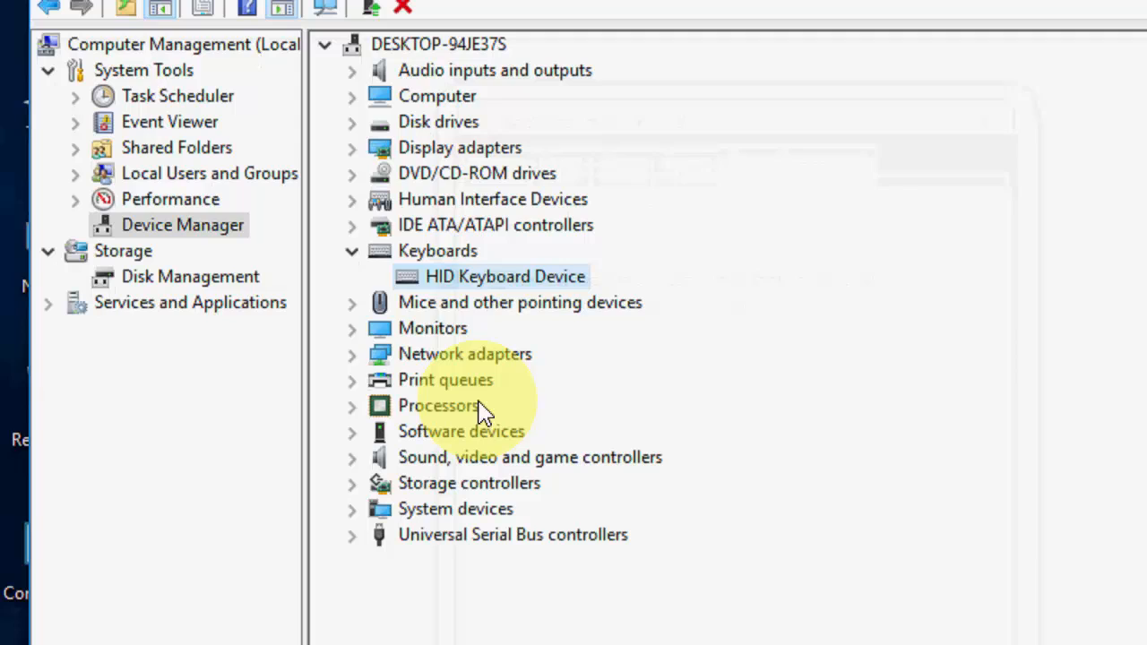
- Check wake permission for both HID-compliant mice, then close Computer Management
click(352, 301)
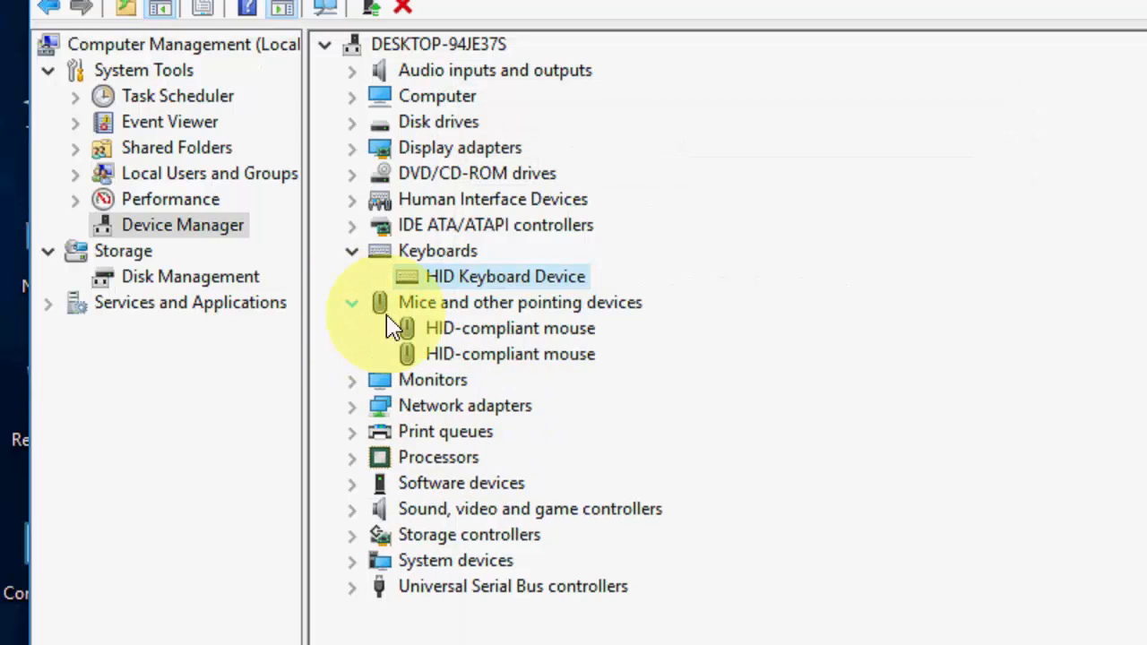
mouse_move(583, 313)
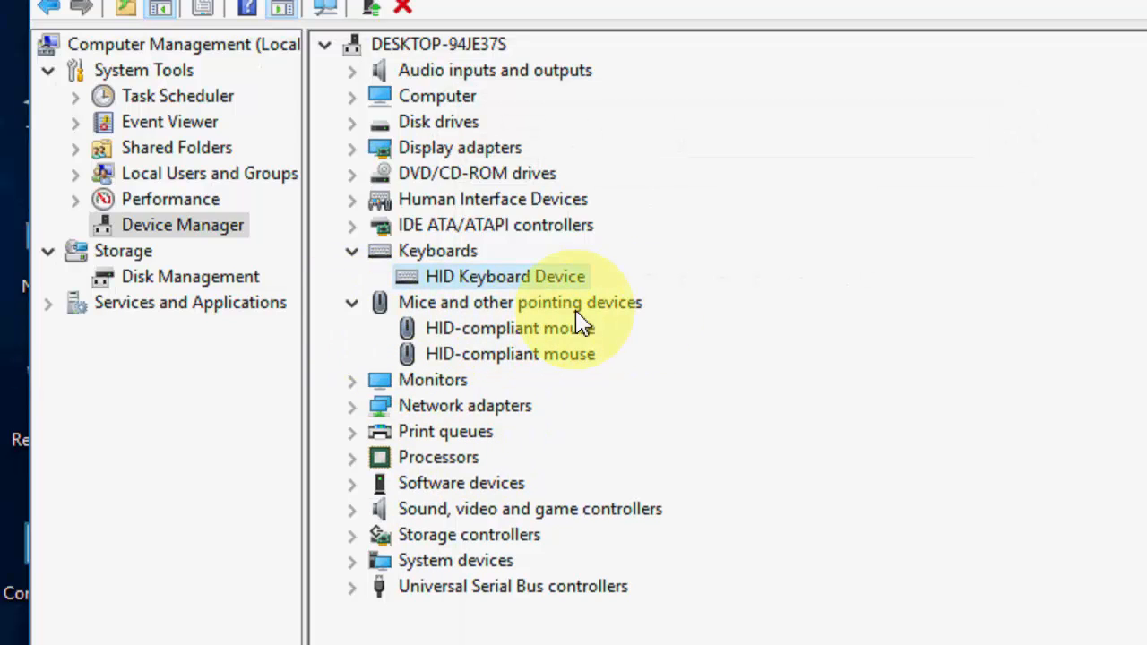
double_click(509, 328)
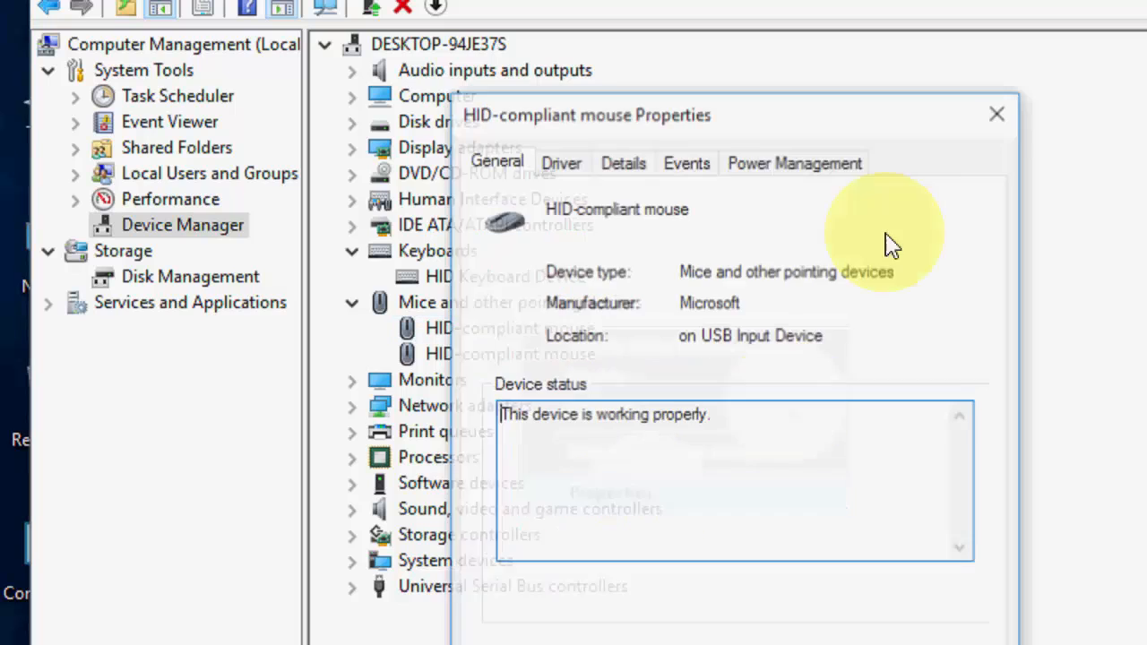
click(794, 161)
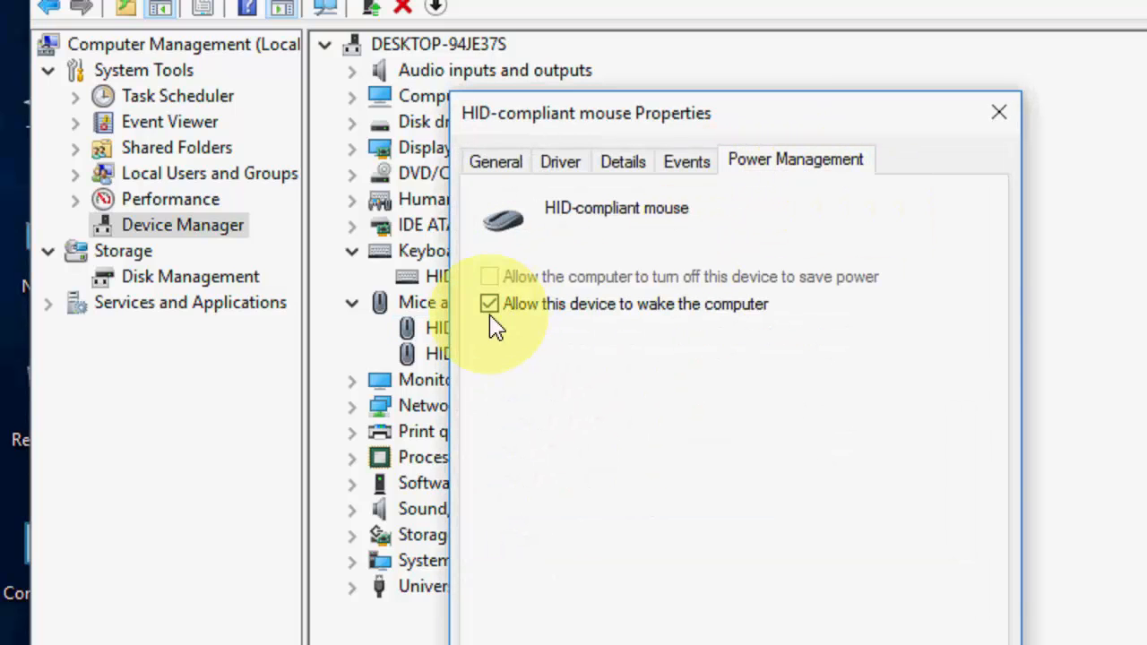
mouse_move(613, 326)
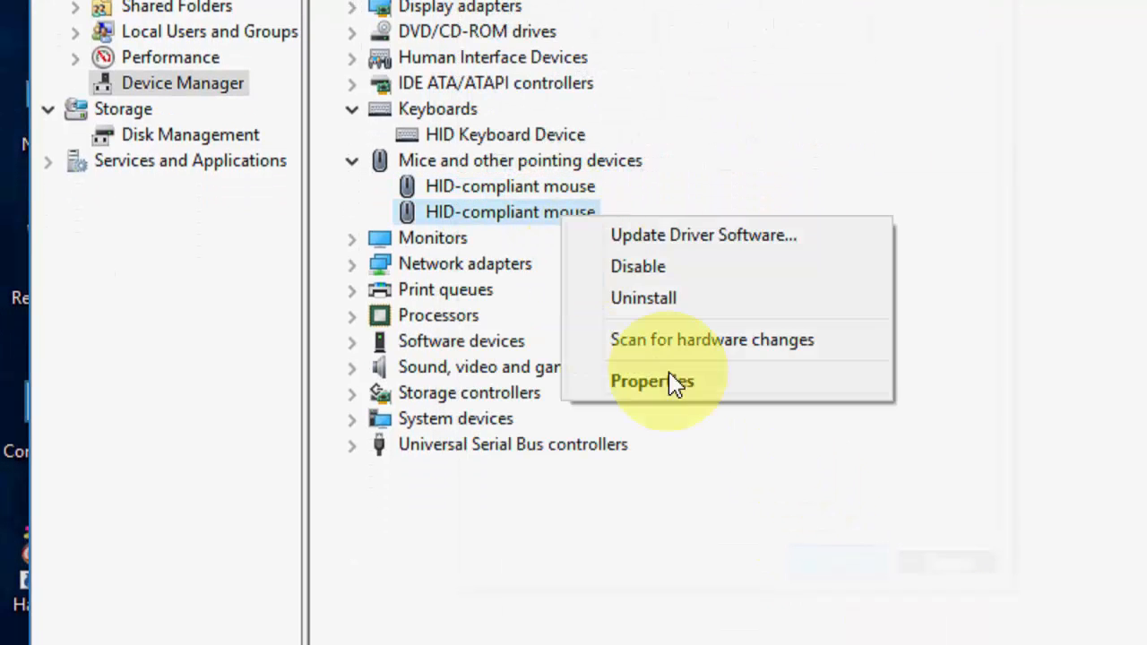
click(653, 380)
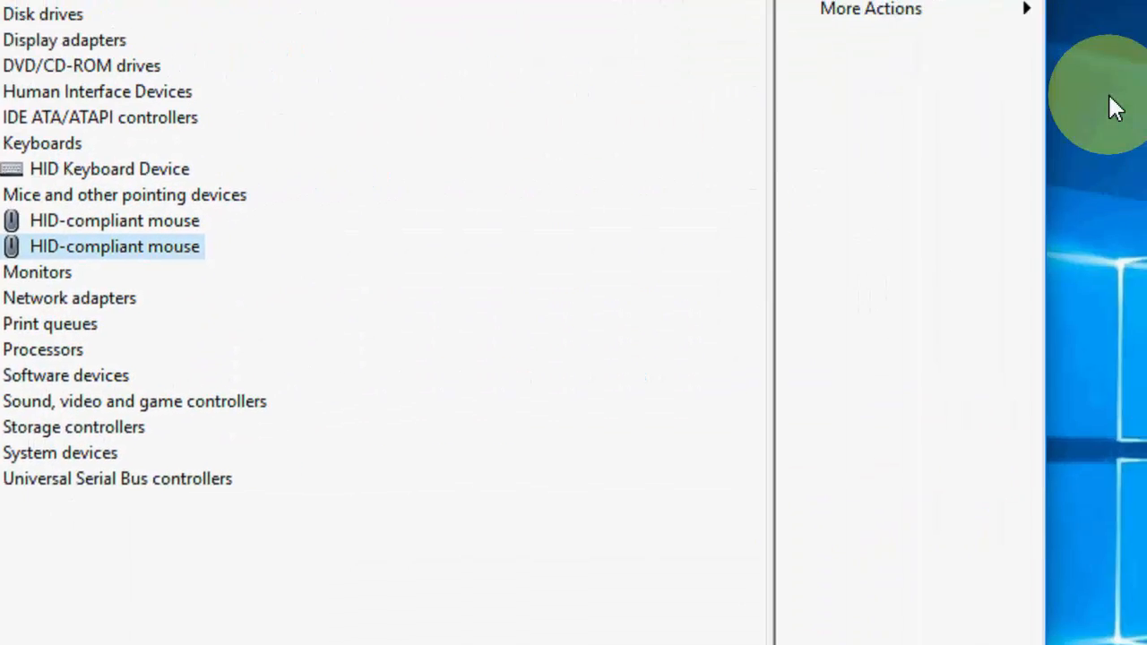
click(671, 23)
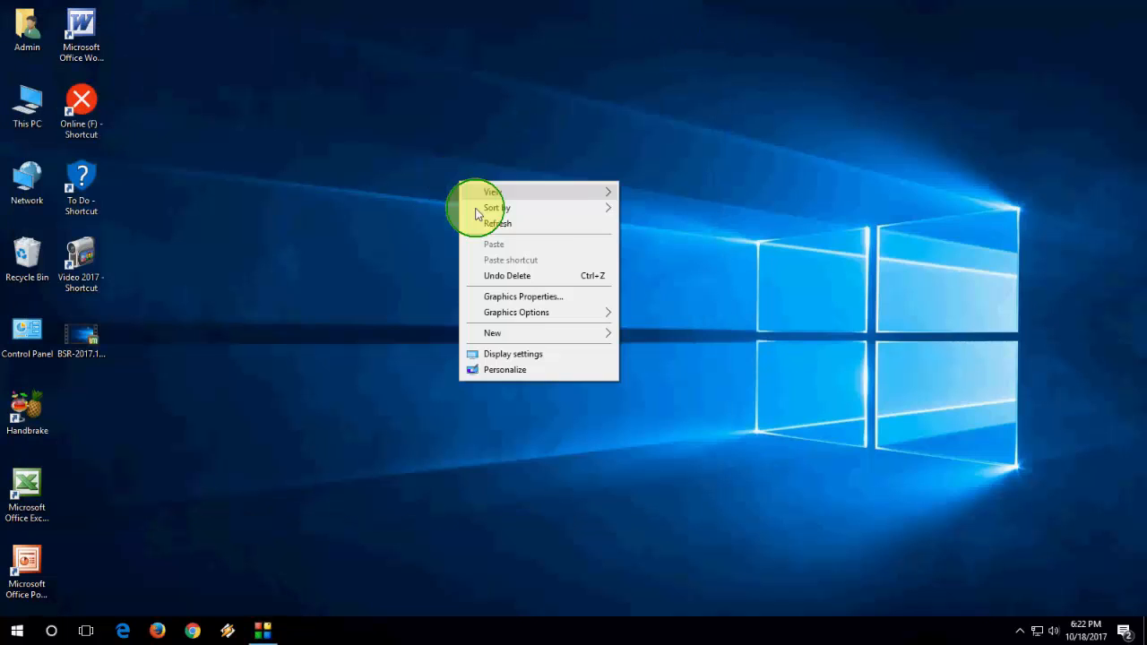
- Search 'trouble', go to System and Security troubleshooting and run the Power troubleshooter
click(27, 570)
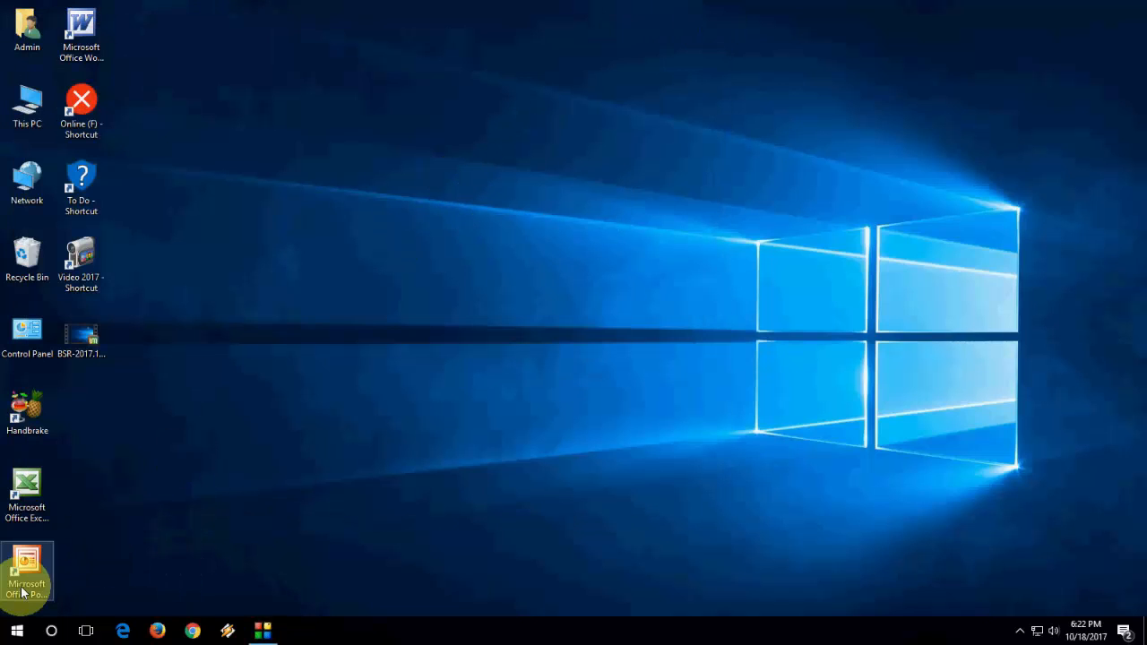
text(trouble)
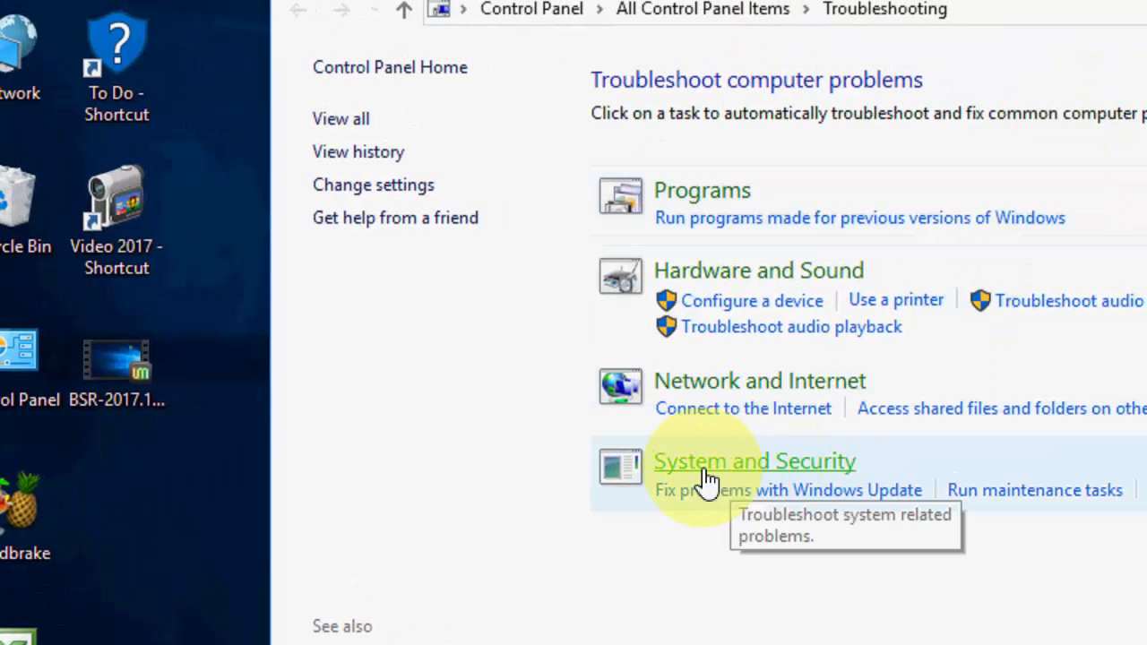
click(753, 460)
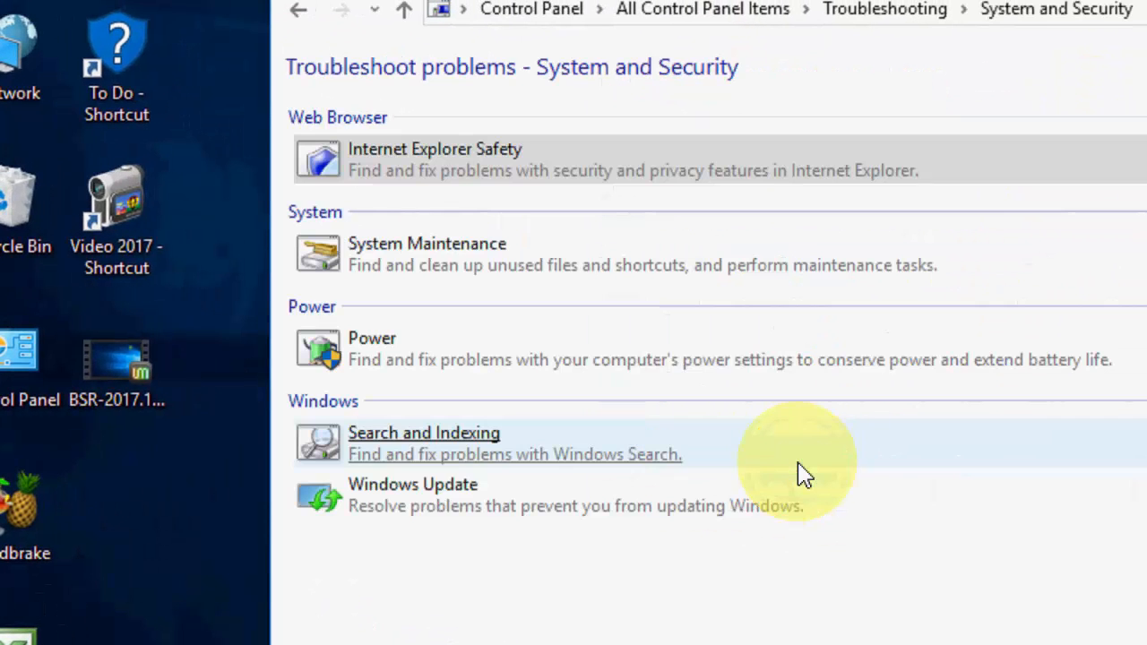
mouse_move(385, 349)
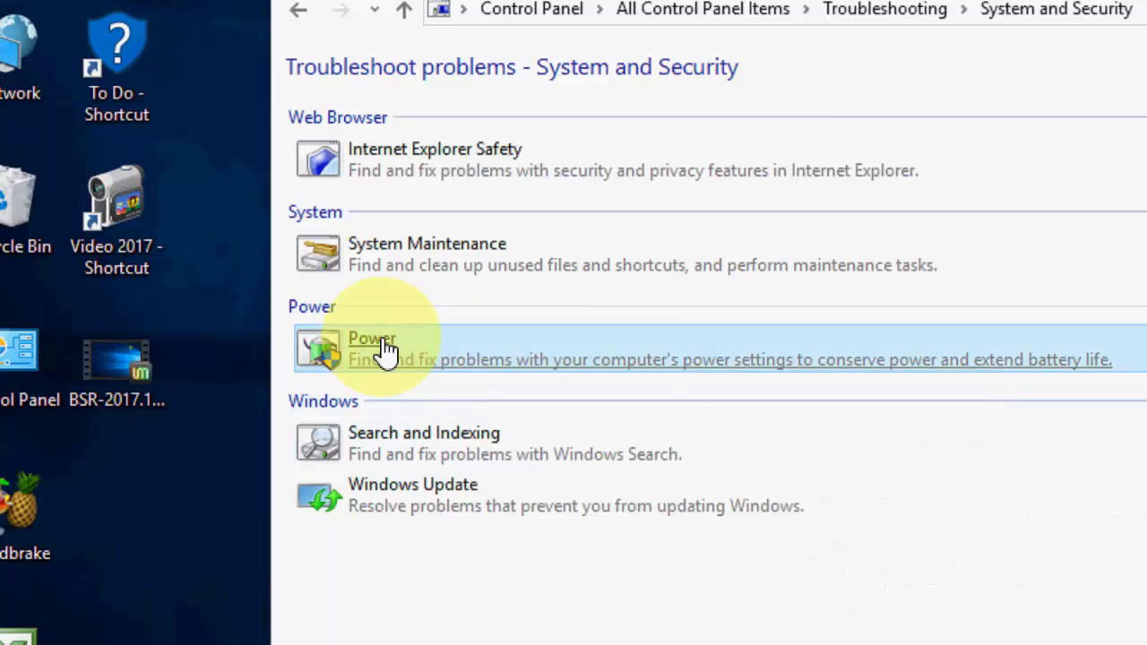
click(371, 349)
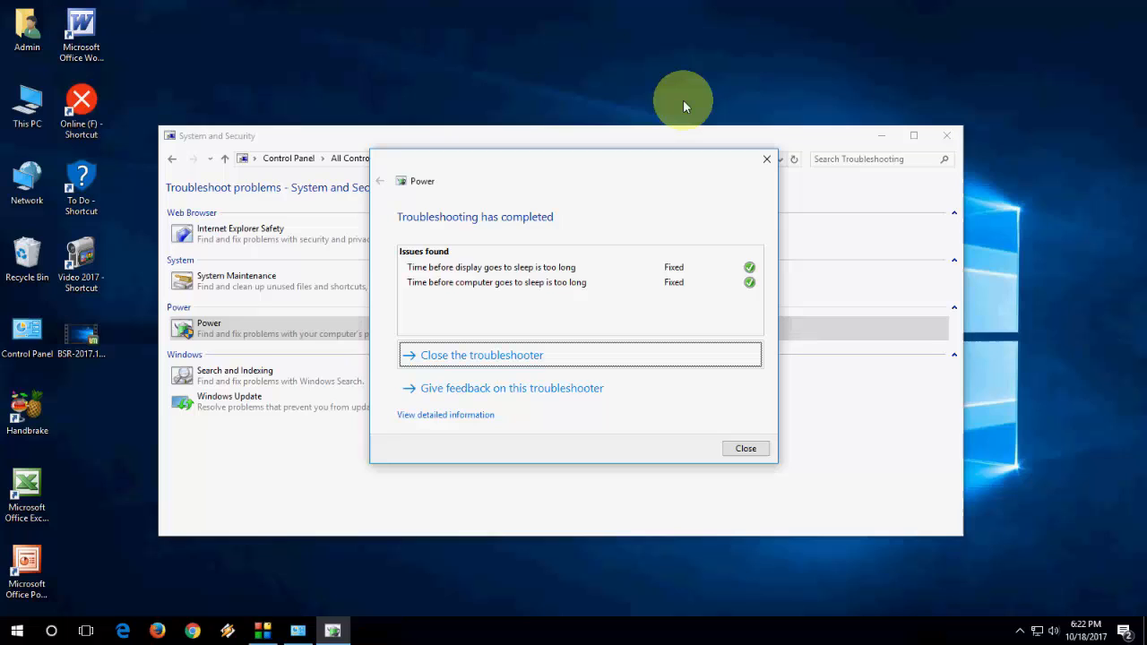
mouse_move(426, 283)
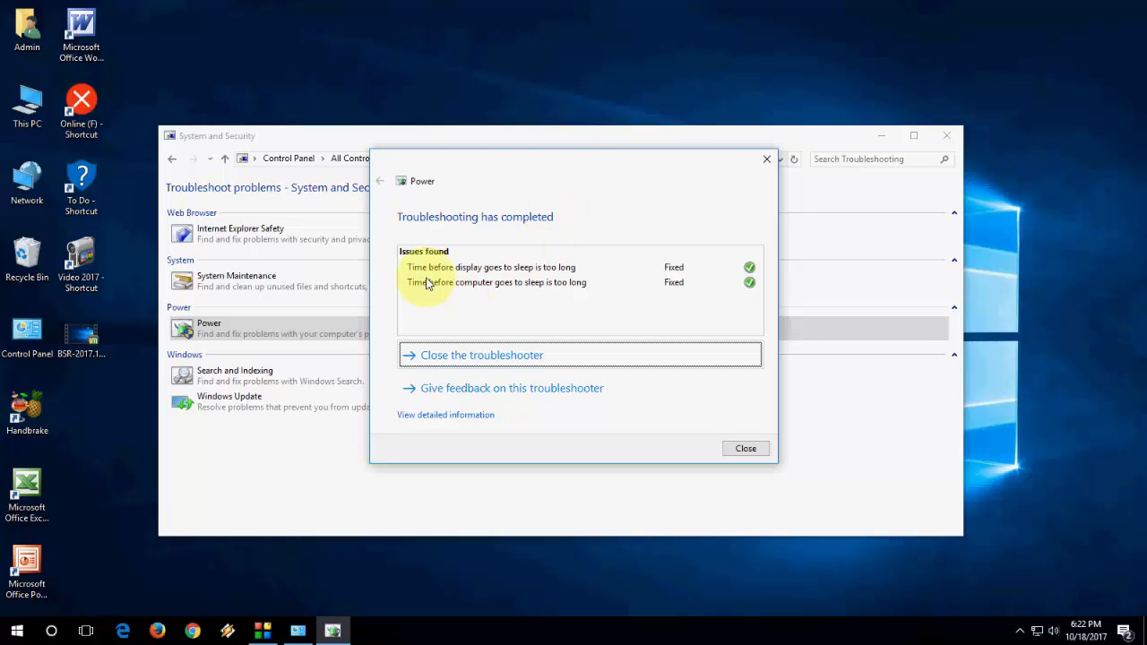
mouse_move(466, 283)
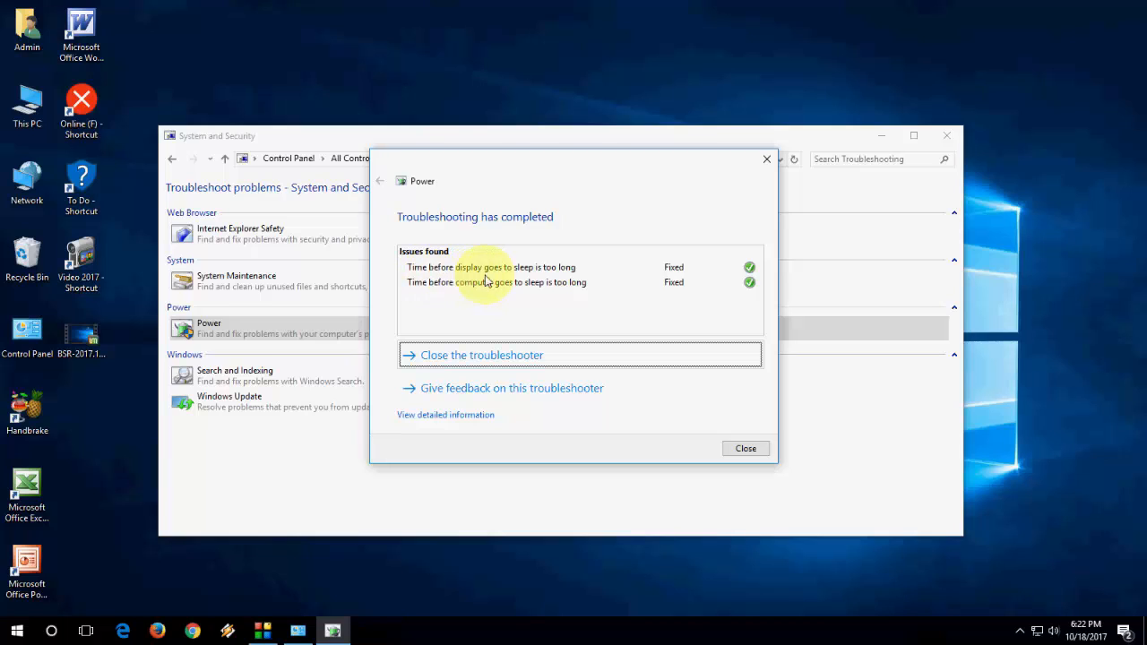
mouse_move(570, 329)
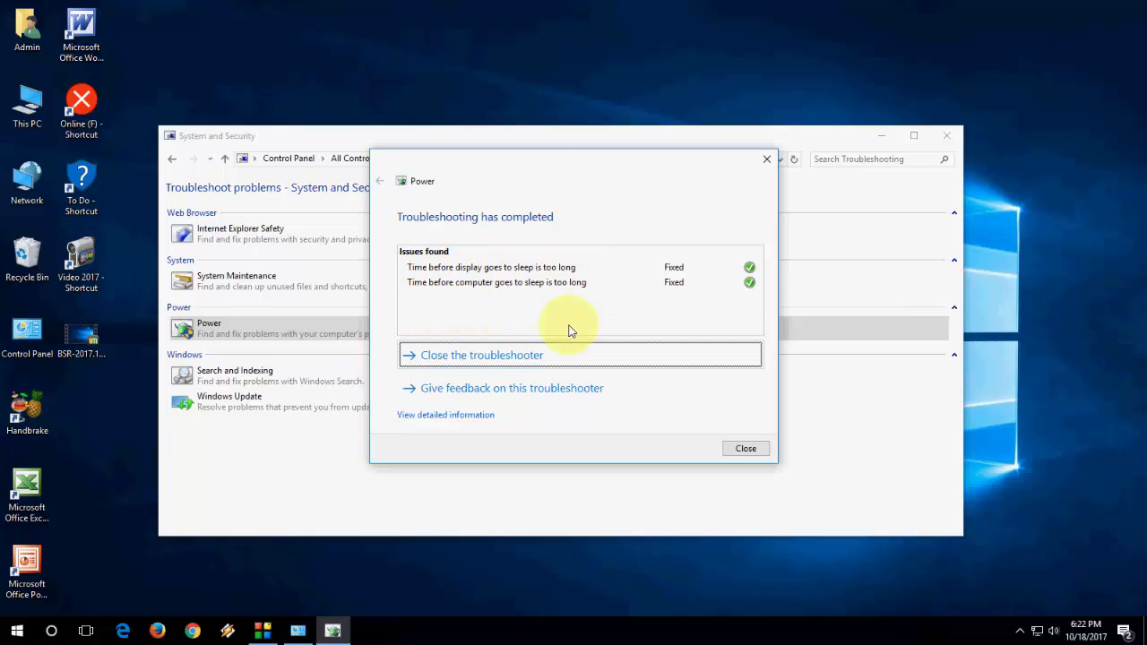
- Close the Power troubleshooter after confirming the sleep-time fixes were applied
click(746, 448)
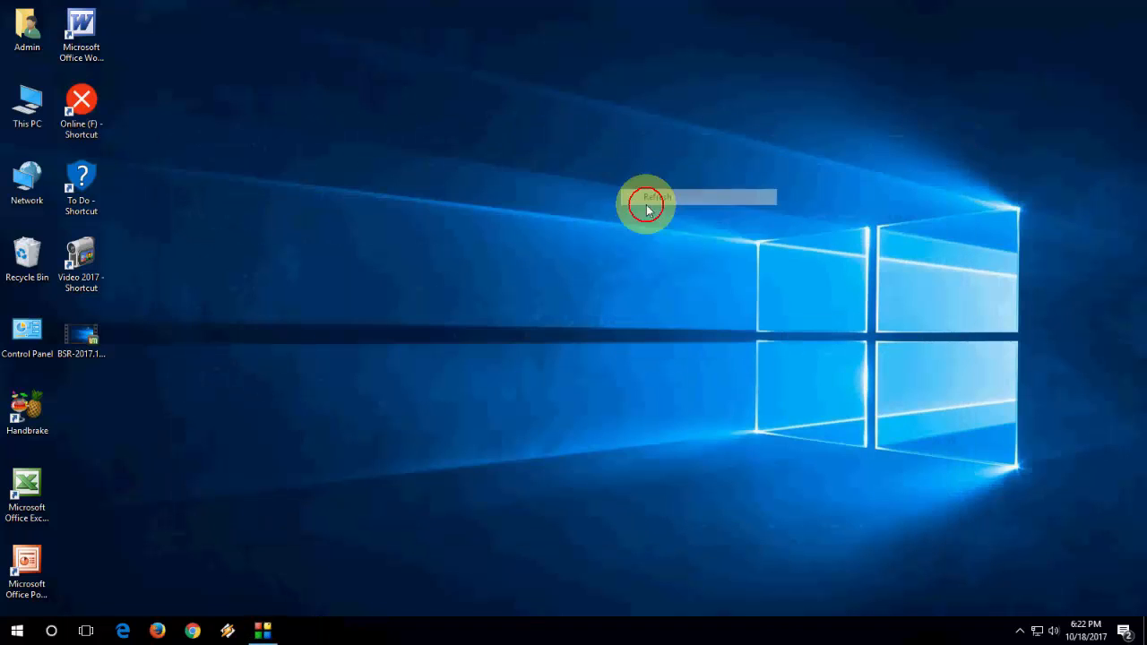
click(647, 197)
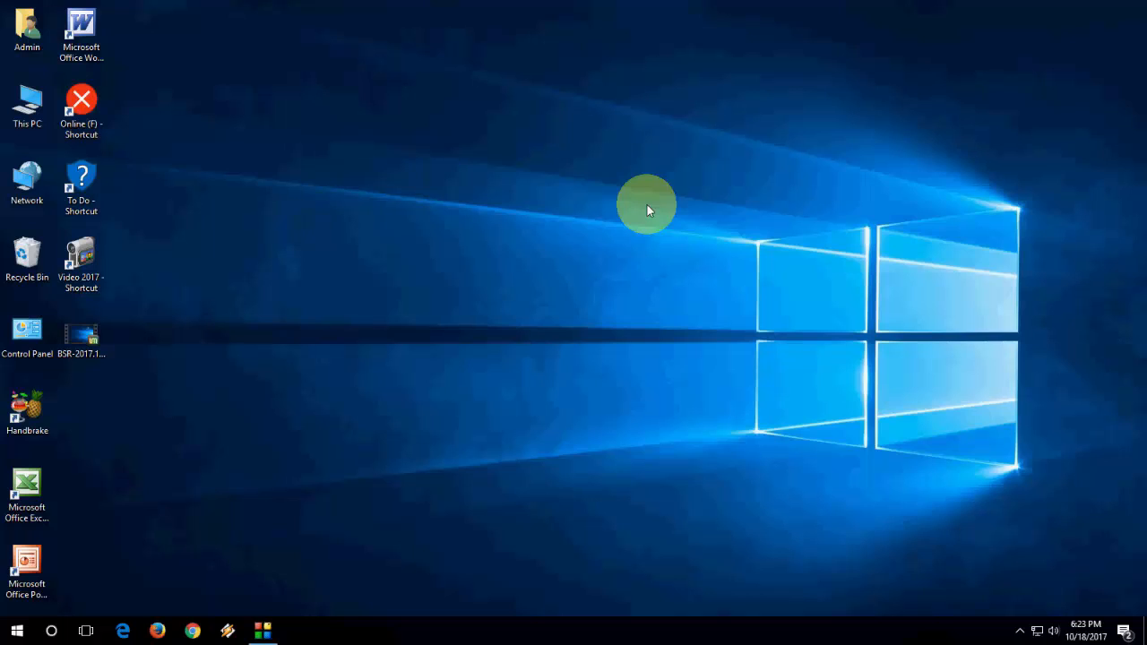
click(648, 188)
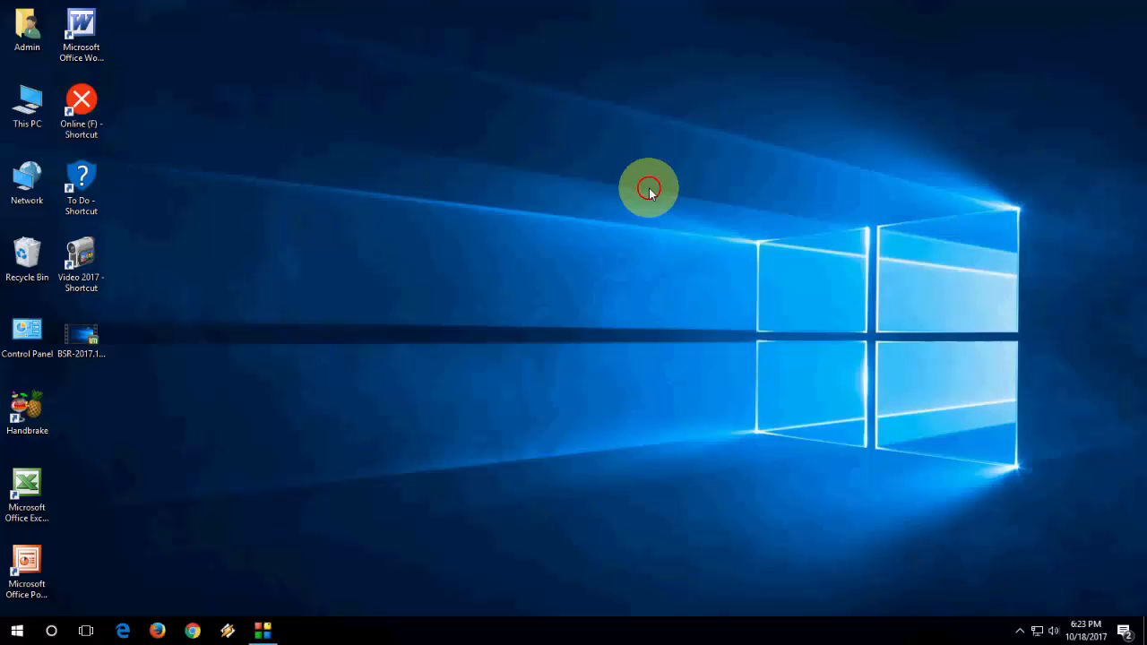